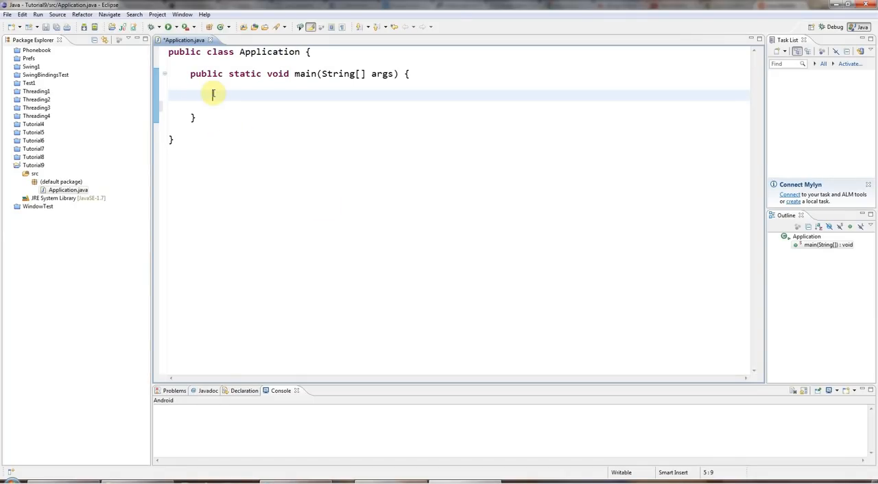
mouse_move(346, 135)
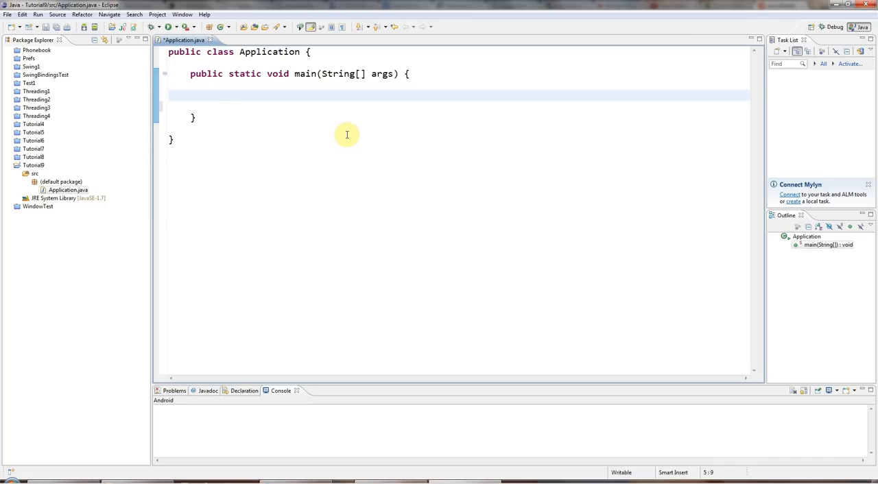
Step: Remove a stray 'switch' and declare Scanner input = new Scanner(System.in) in main
type("switch")
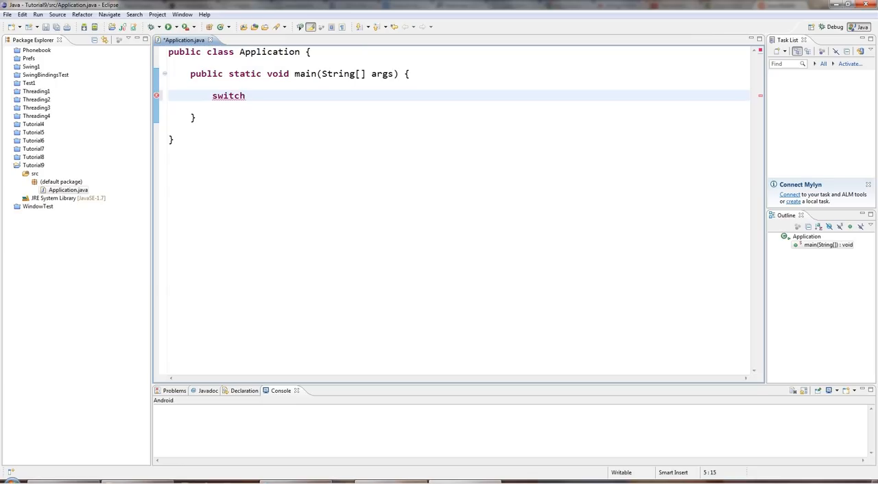
left_click(246, 95)
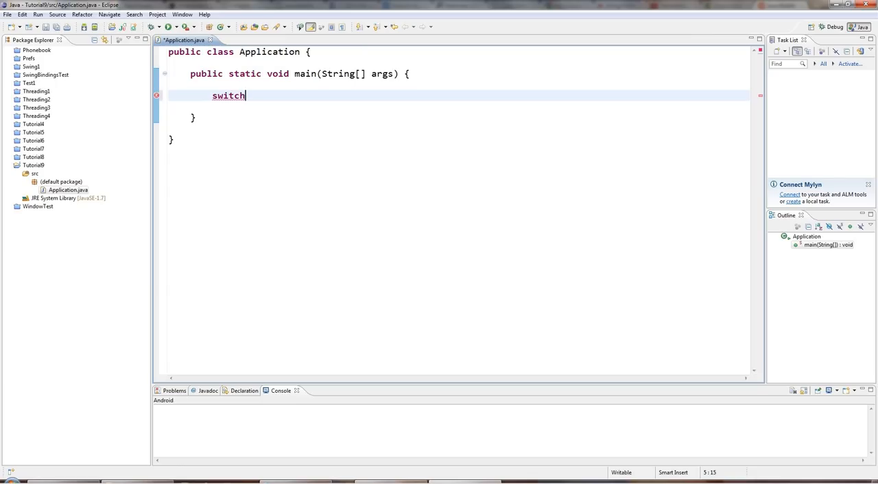
key("BackSpace")
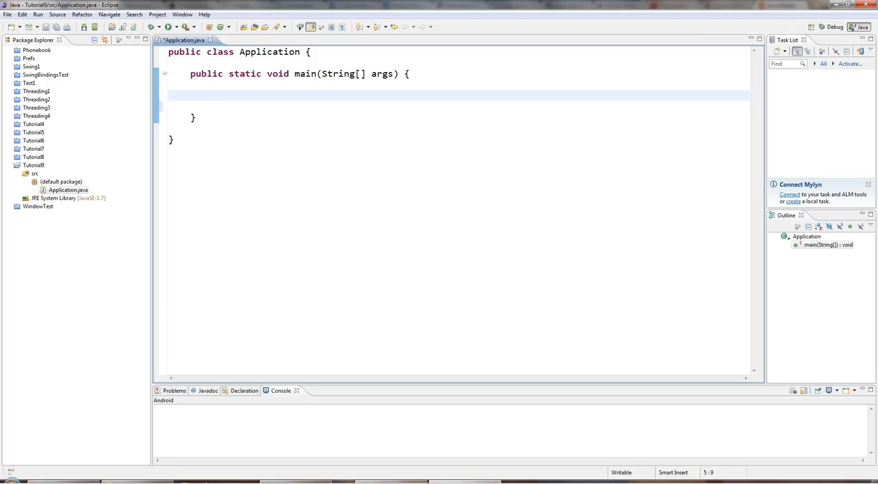
left_click(213, 96)
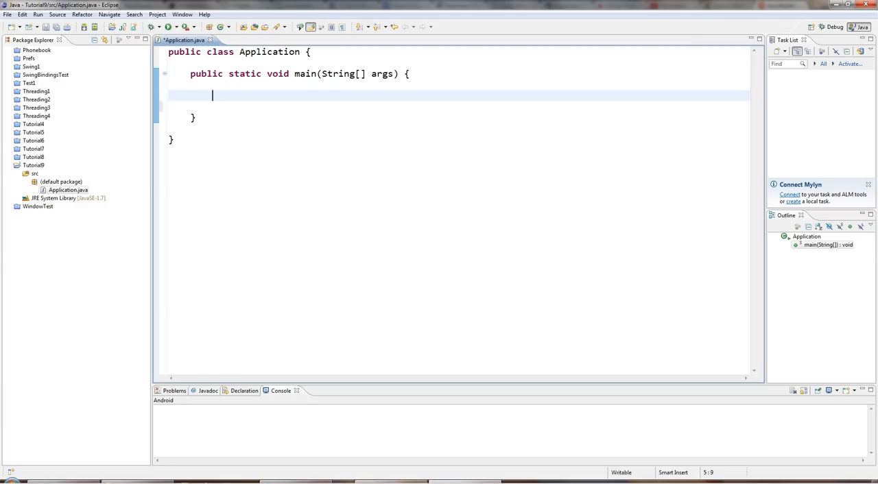
mouse_move(346, 134)
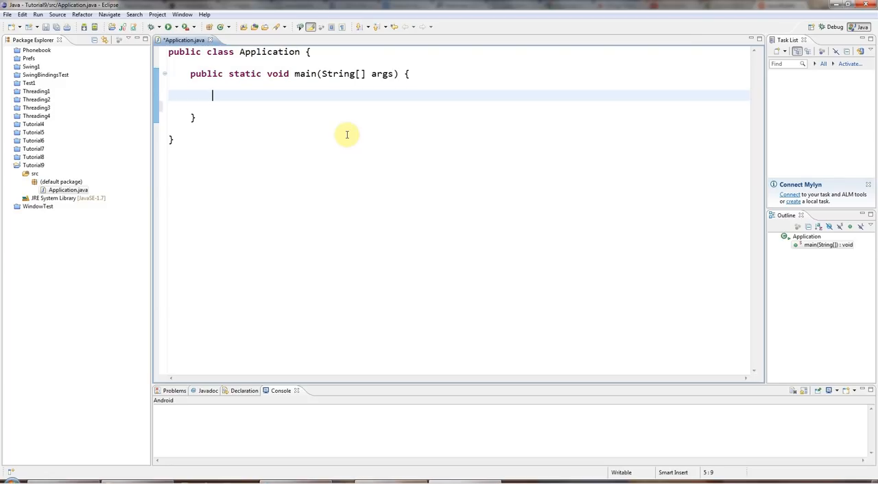
type("Scanner")
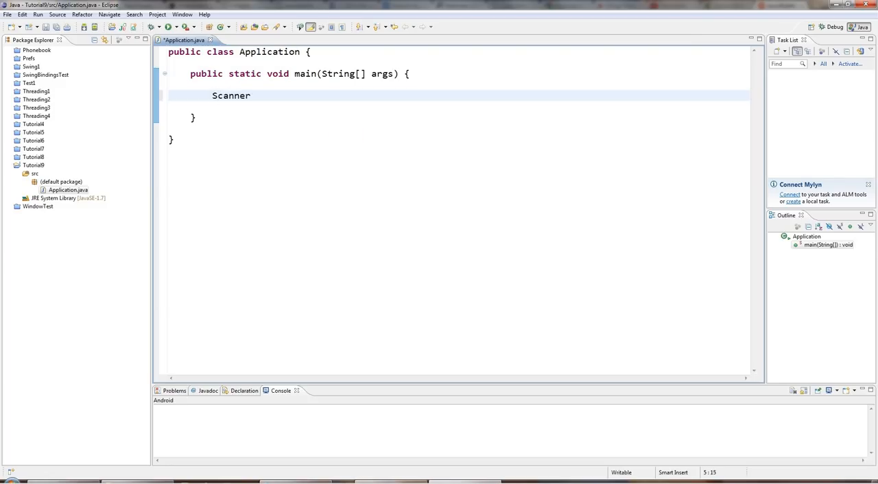
type("input =")
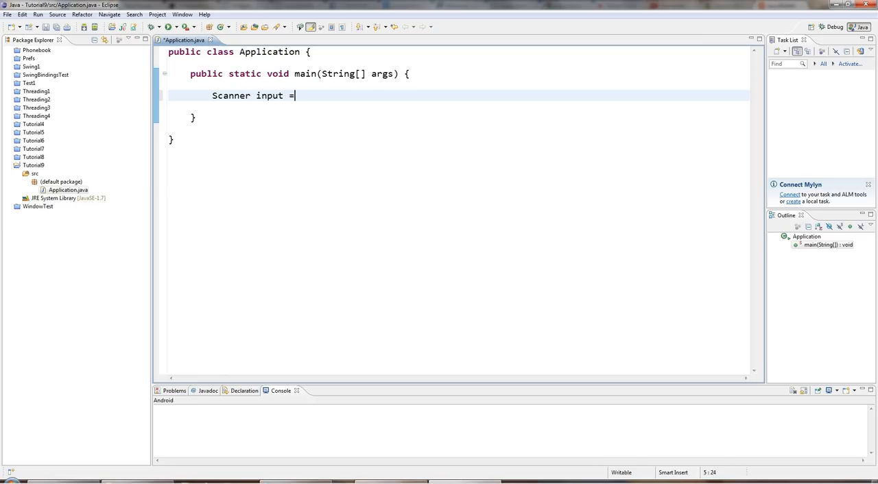
type("new")
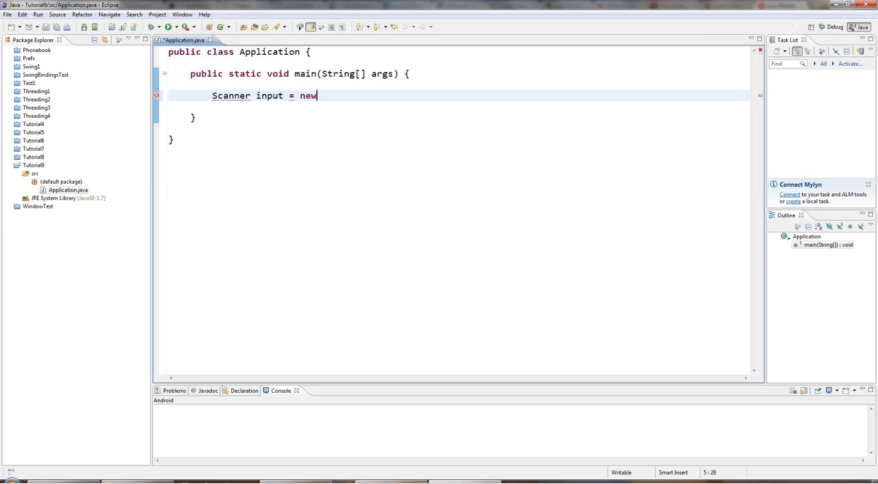
type("Scanner(System.")
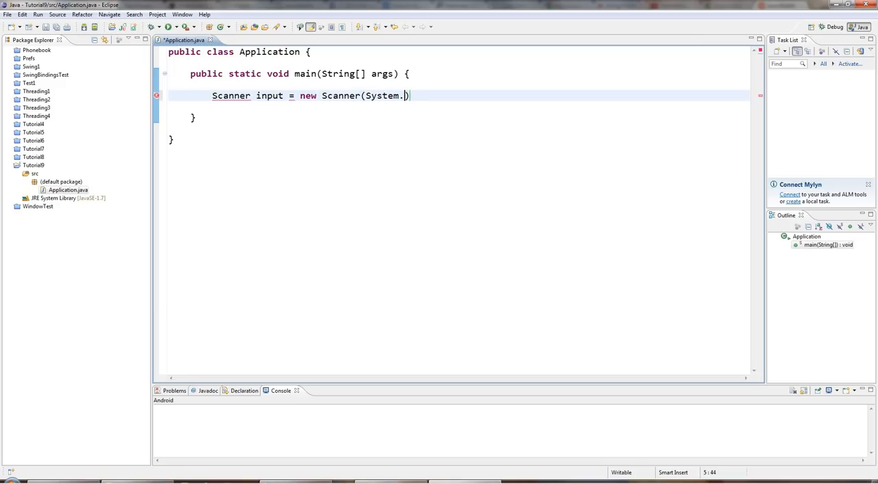
type("in")
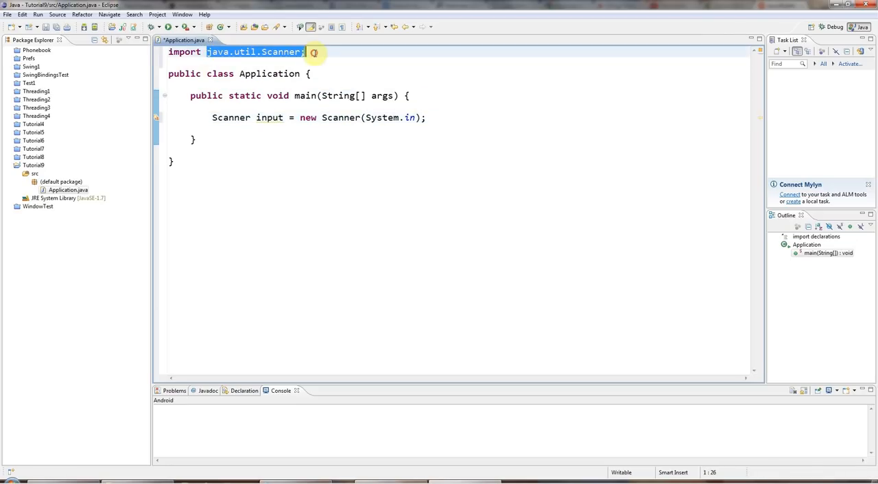
left_click(371, 129)
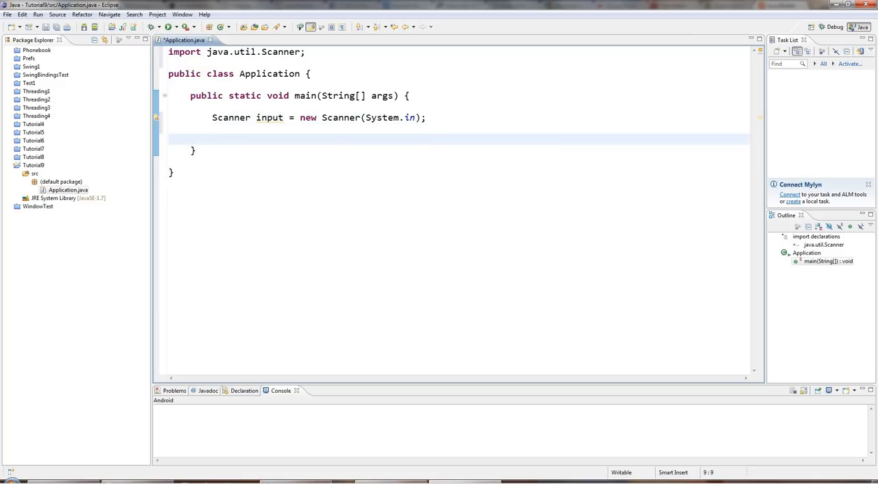
Step: Add String text = input.nextLine(); below the Scanner declaration
type("Stri")
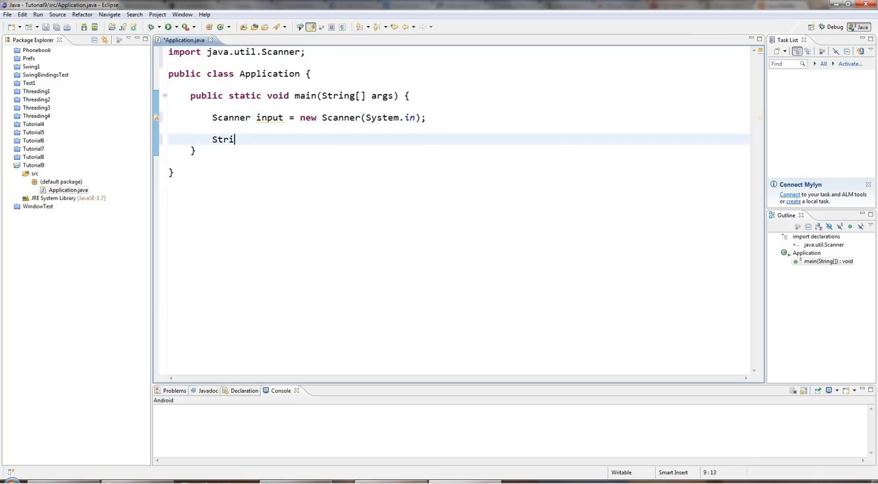
type("ng")
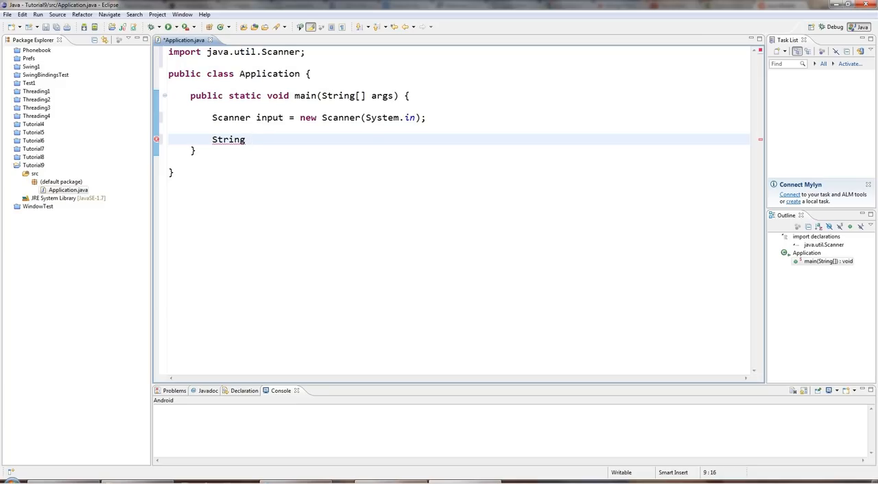
type("te")
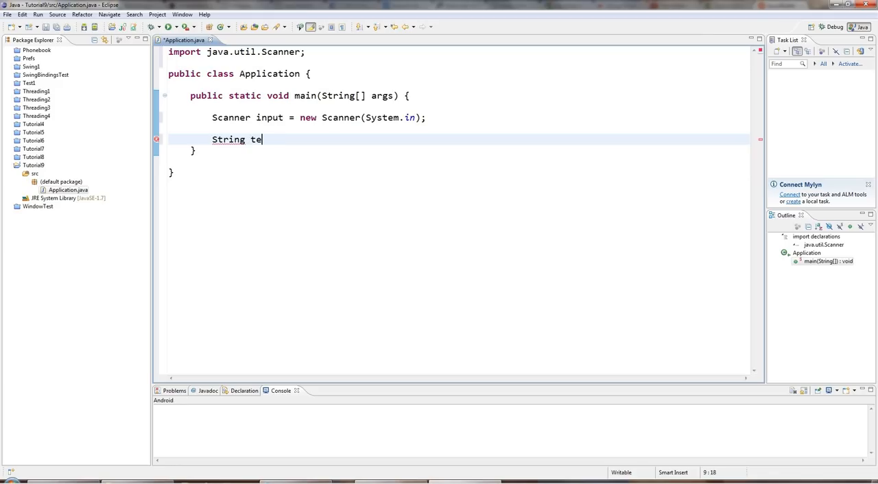
type("xt = input")
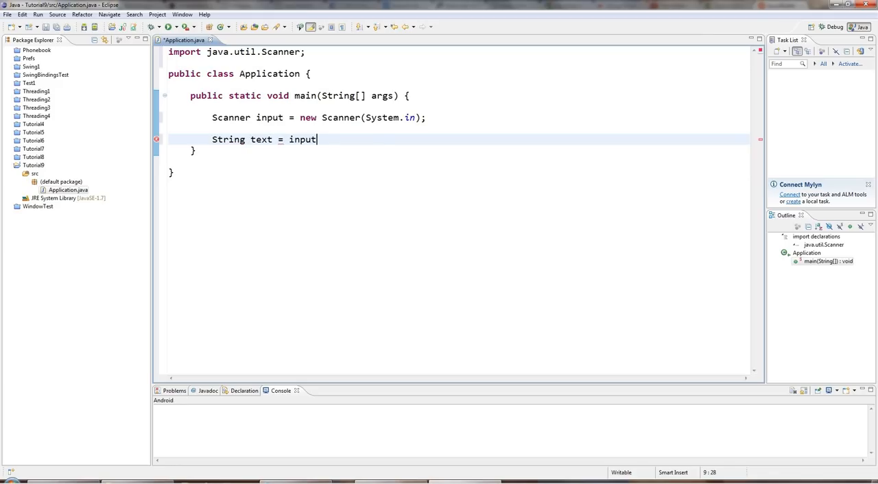
type(".get")
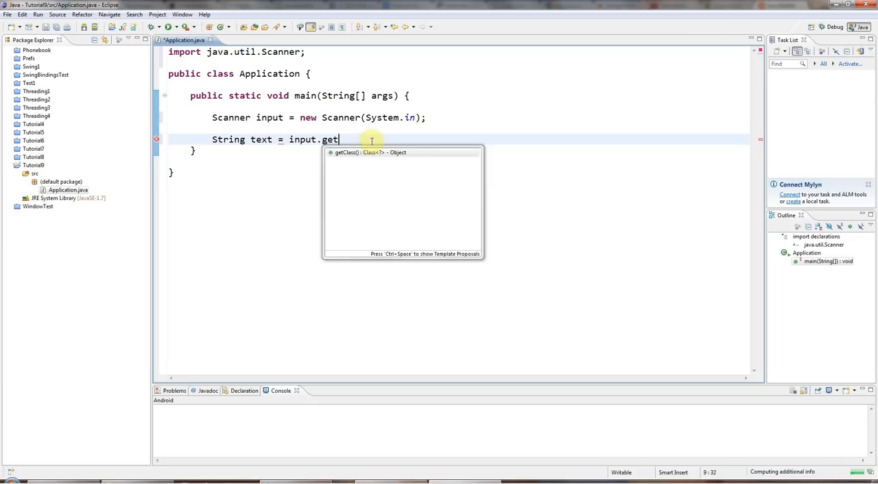
type("Line();")
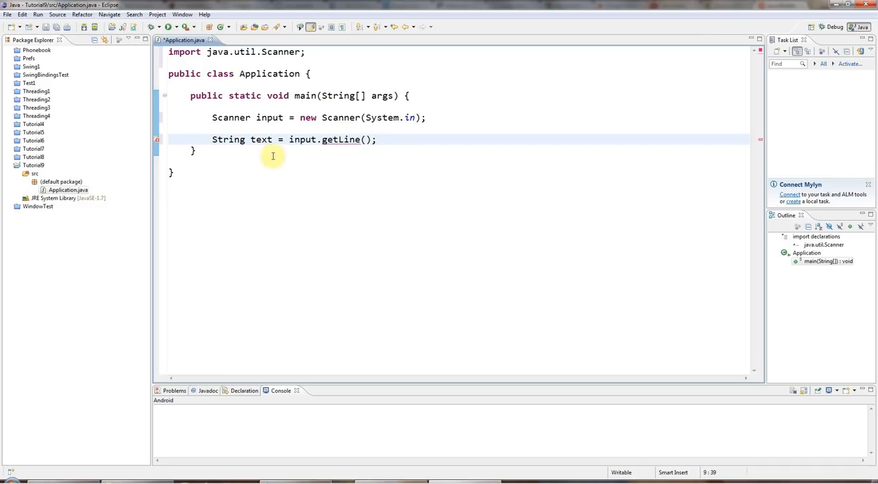
type("nex")
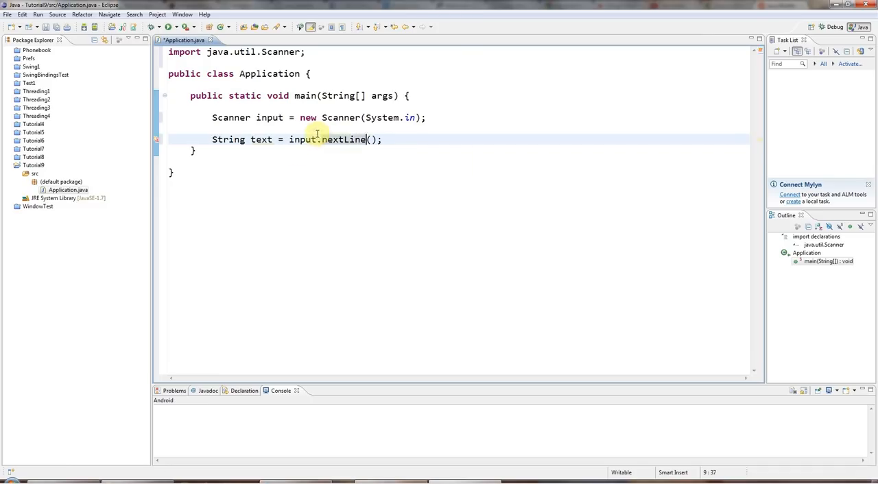
Step: Print the prompt "Please enter a command:" via System.out.println before reading input
type("sys")
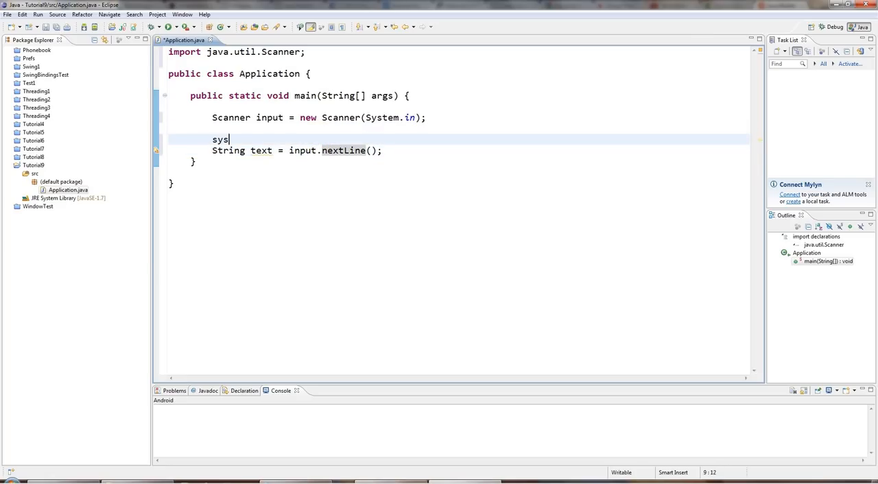
type("System.out.println(());")
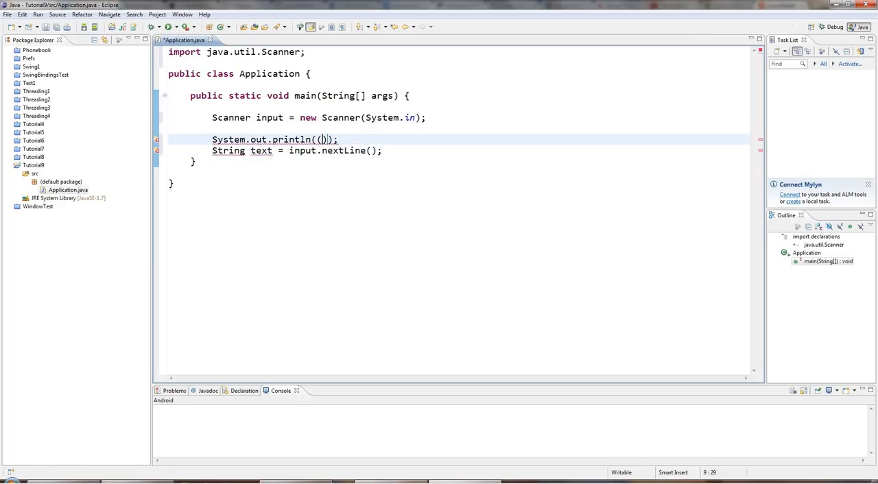
type("\"")
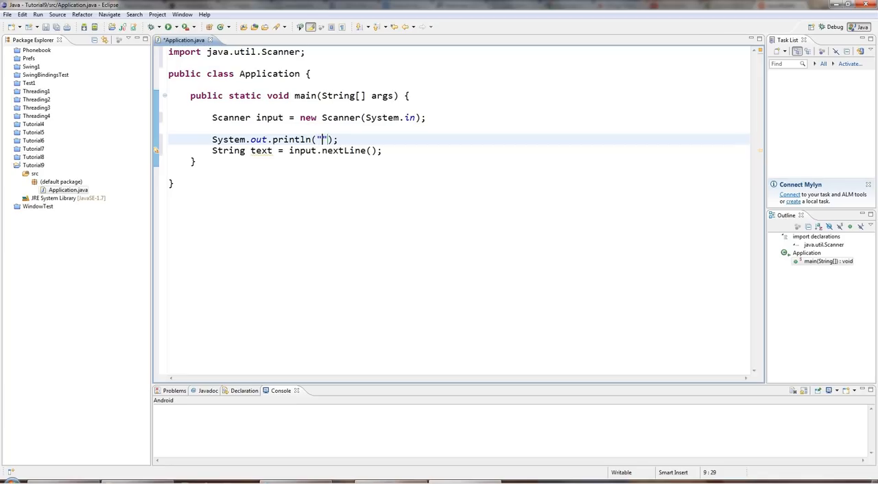
type("Please enter")
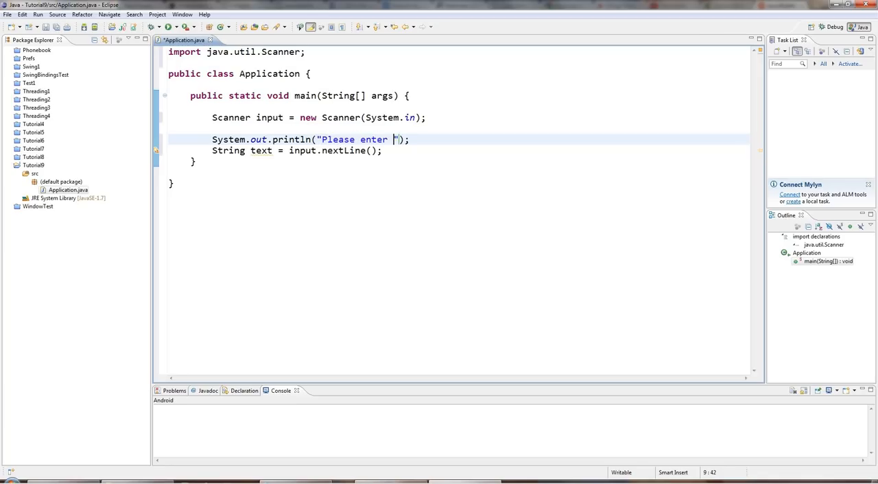
type("some text:")
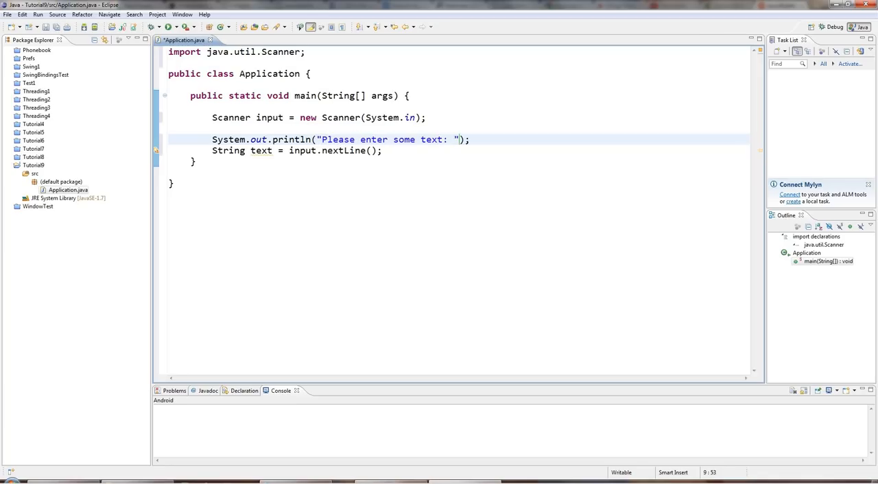
double_click(405, 139)
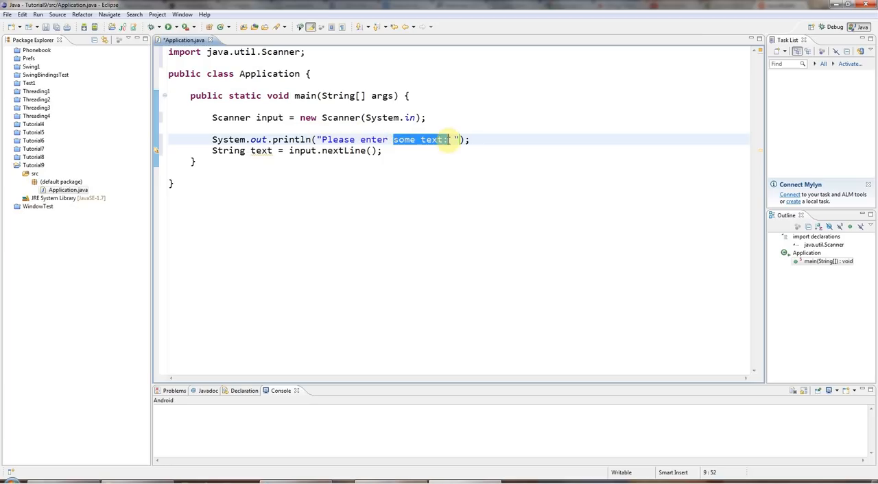
type("a com")
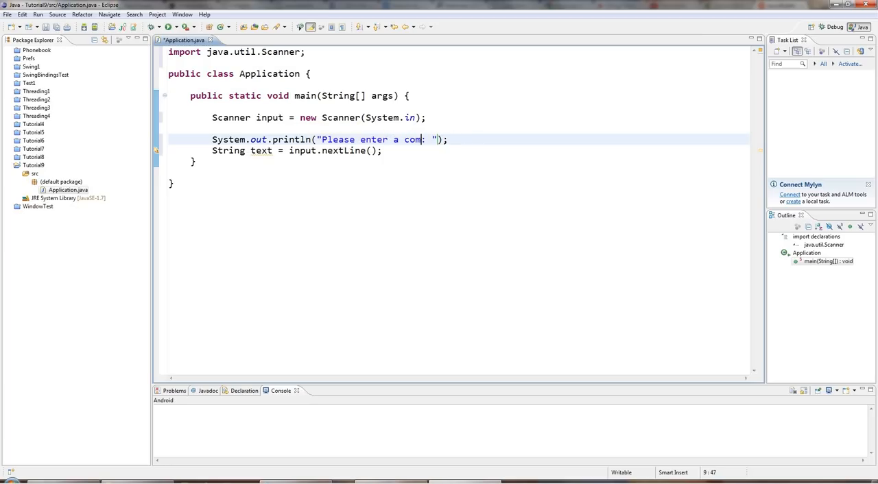
type("mand:")
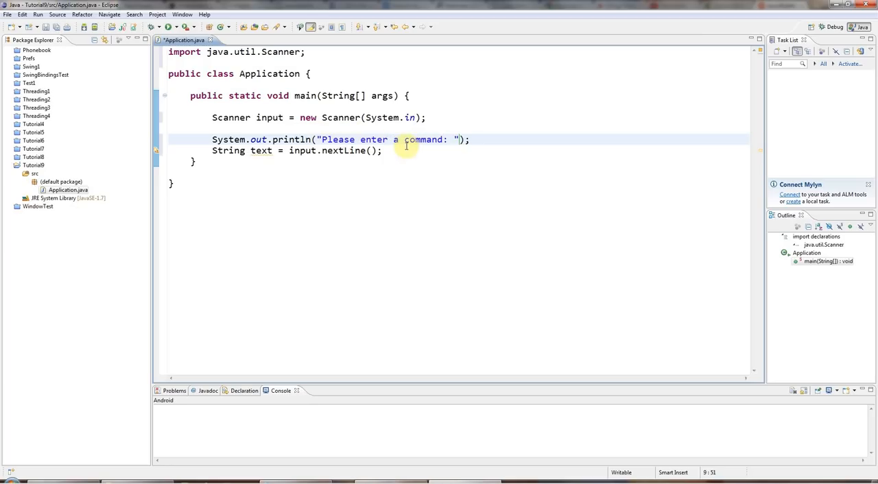
key("Enter")
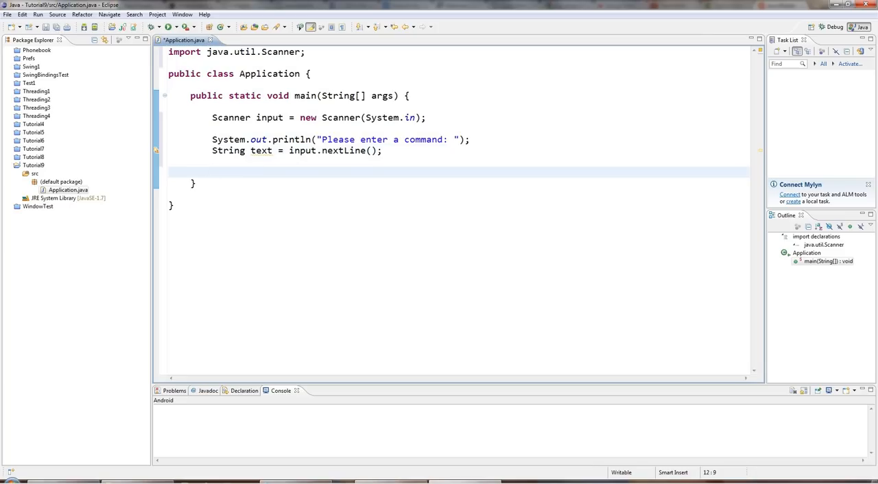
Step: Write switch(text) with an empty block on the line after nextLine
left_click(212, 170)
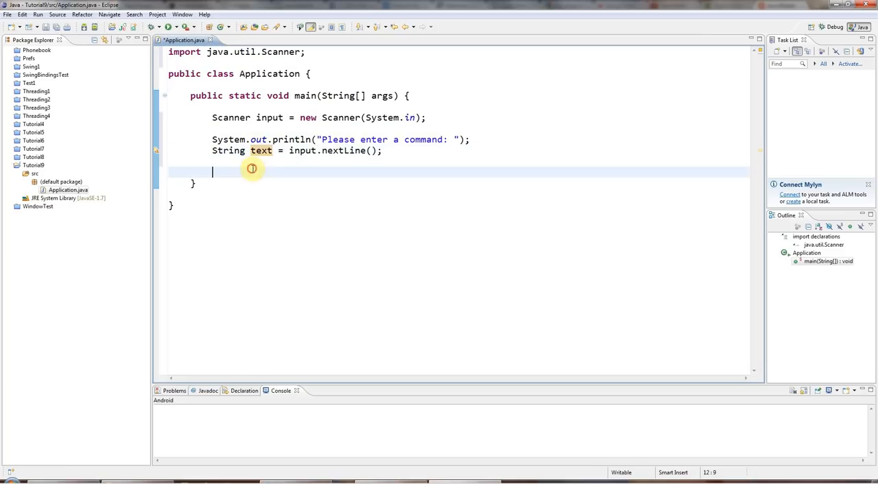
type("s")
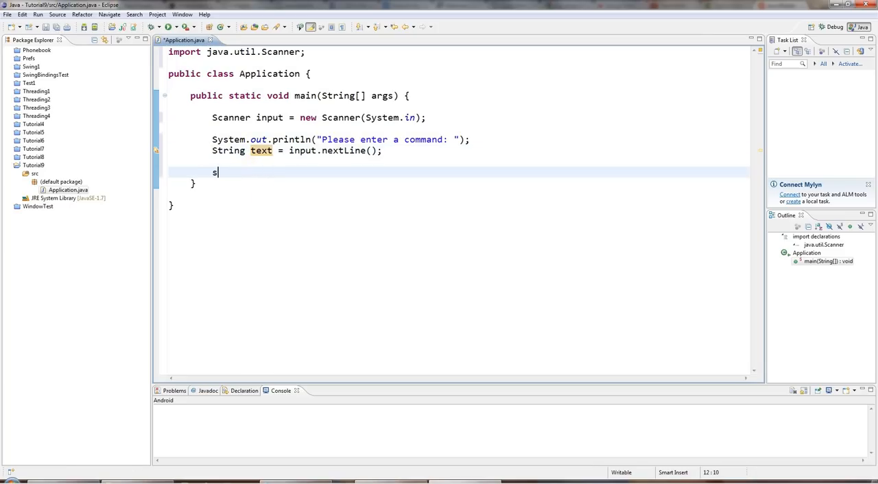
type("witch()")
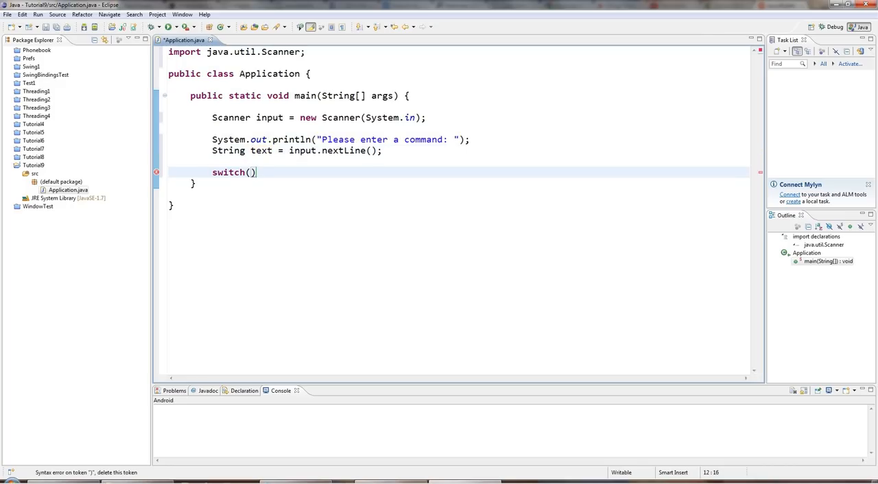
type("text")
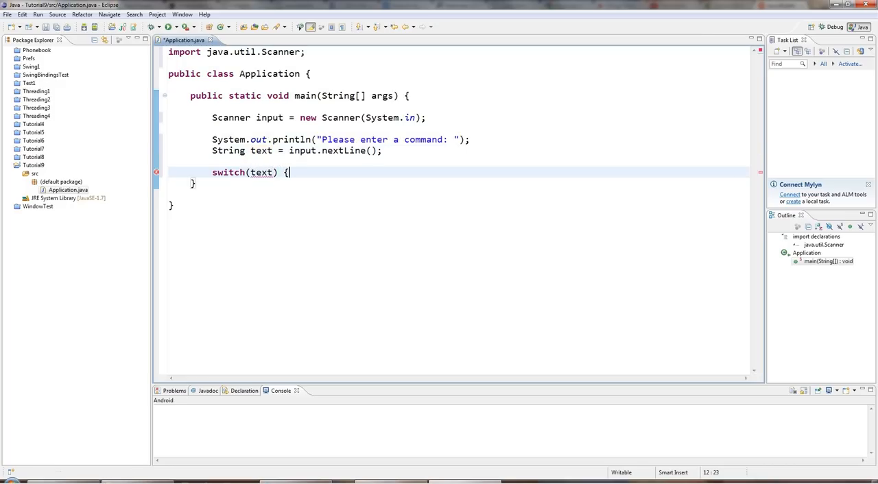
key("Return")
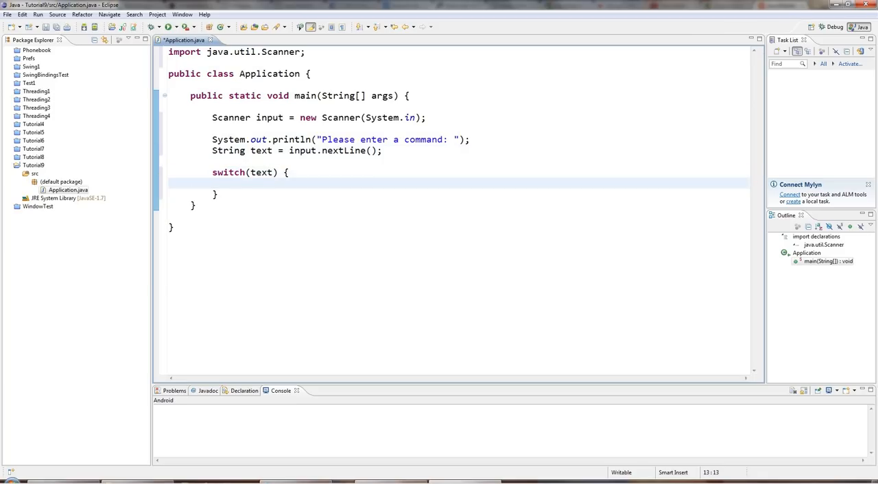
double_click(262, 150)
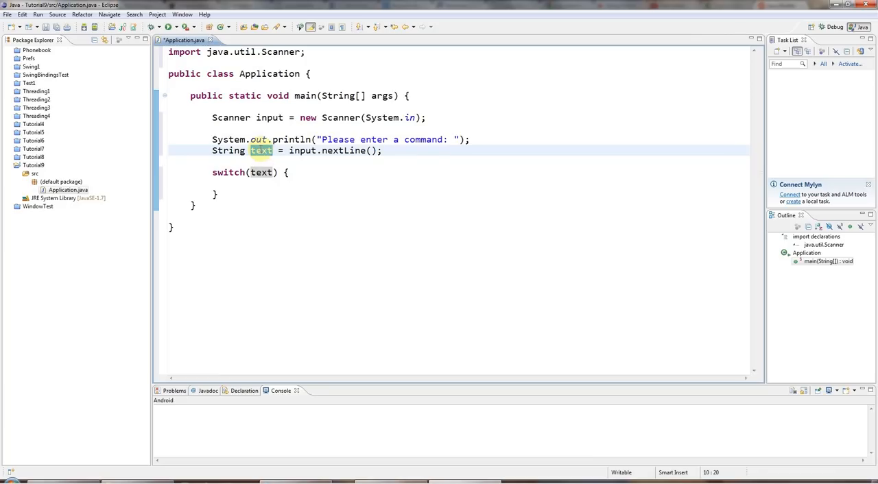
left_click(247, 184)
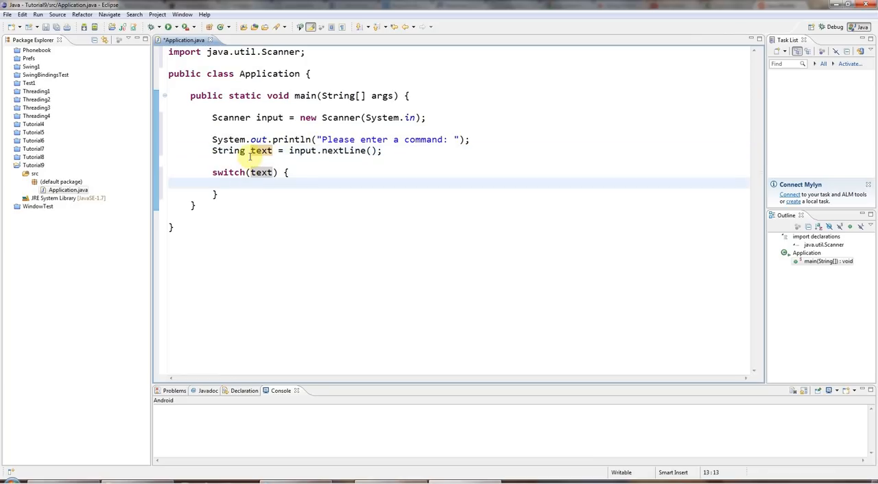
mouse_move(262, 150)
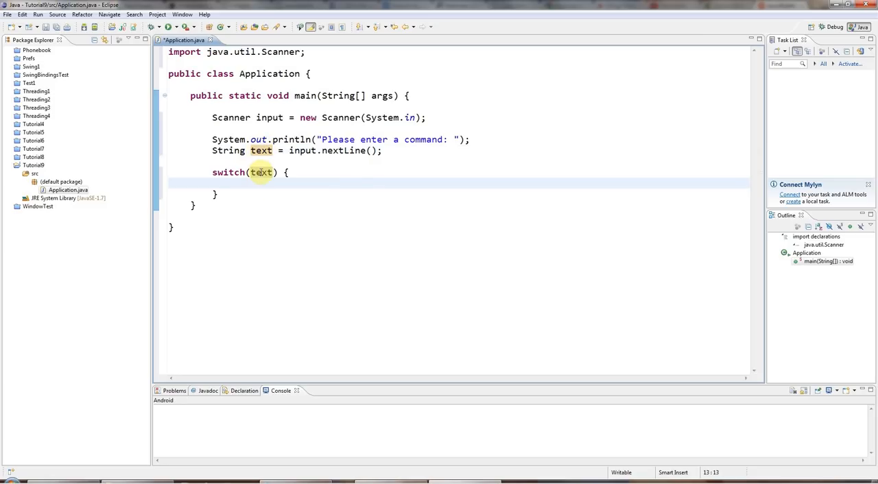
mouse_move(262, 172)
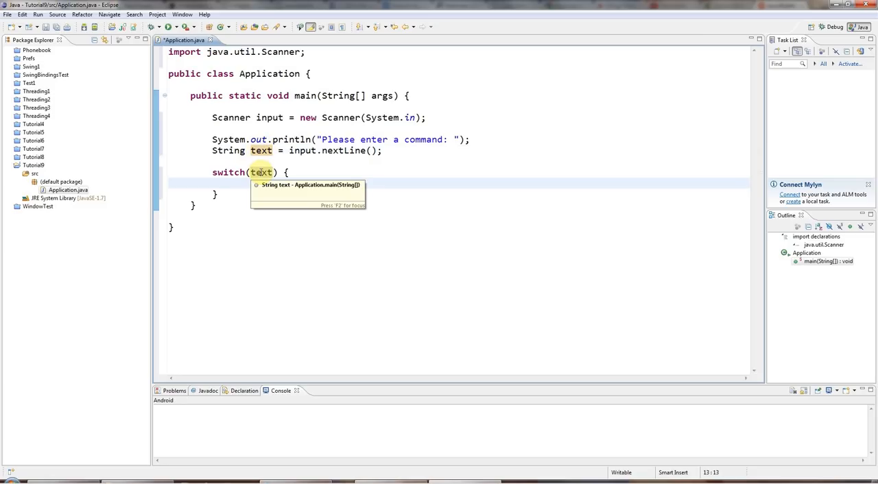
left_click(385, 278)
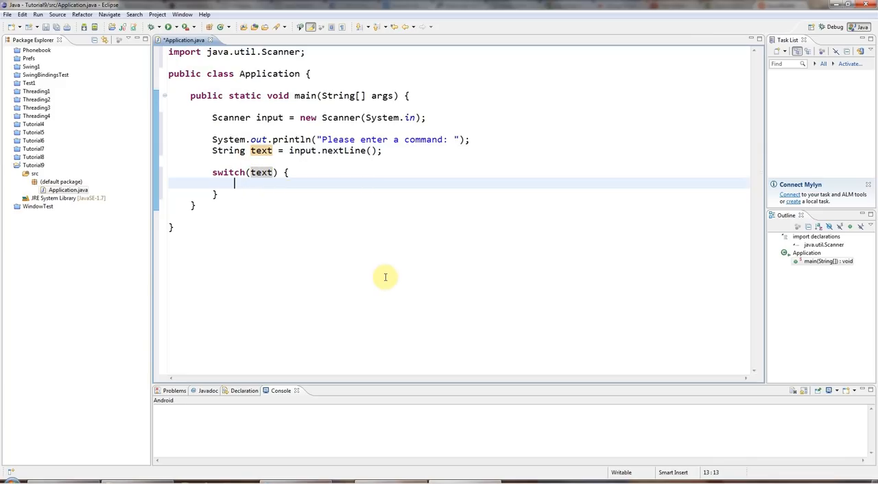
Step: Add case "start": printing "Machine started!" followed by break;
type("case")
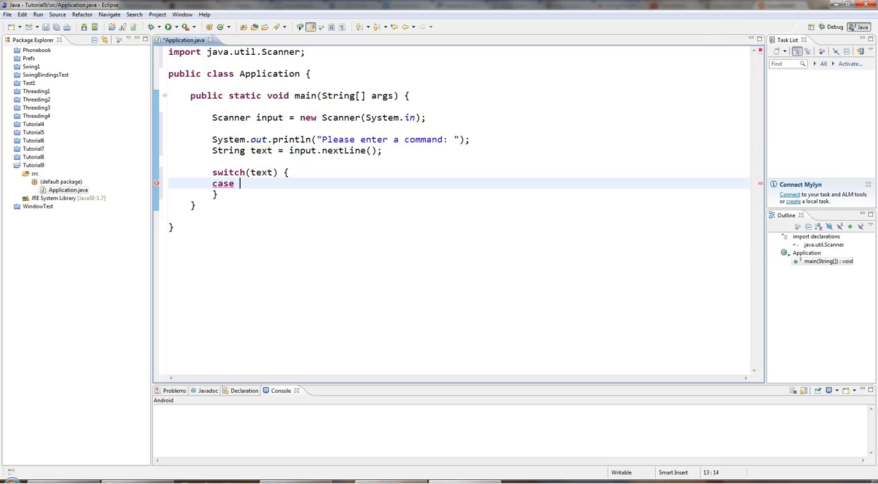
type("\"")
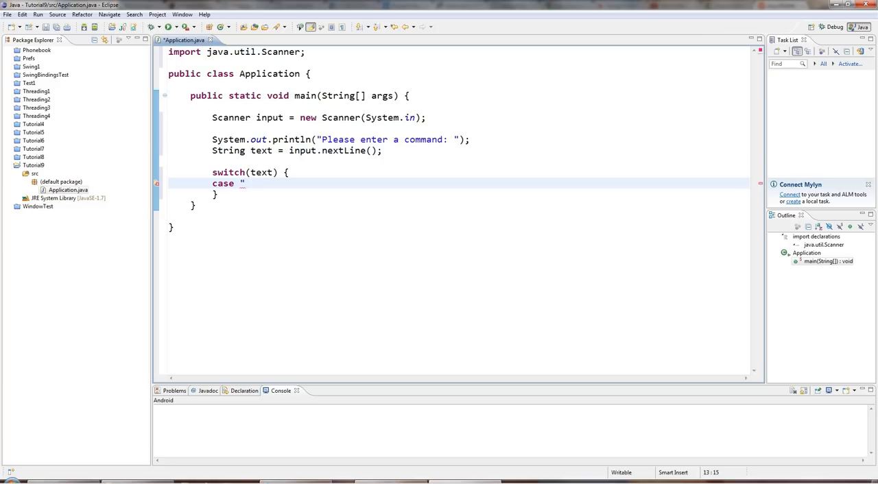
type("star")
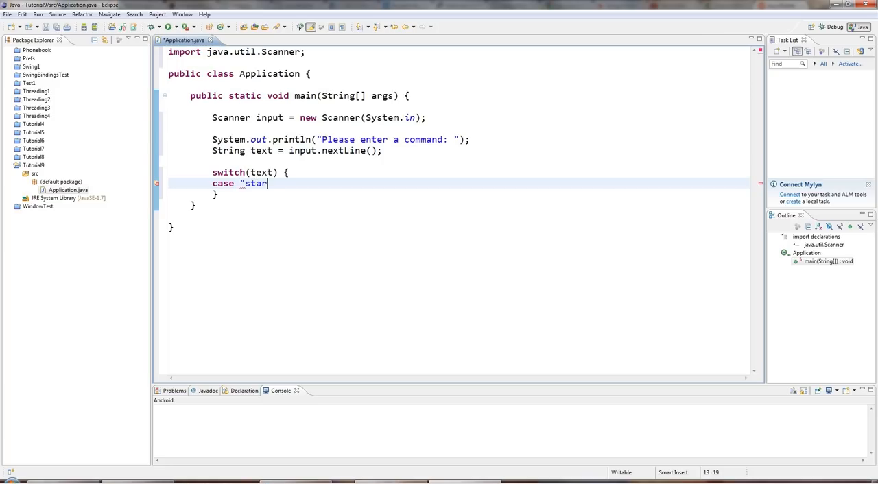
type("t\":")
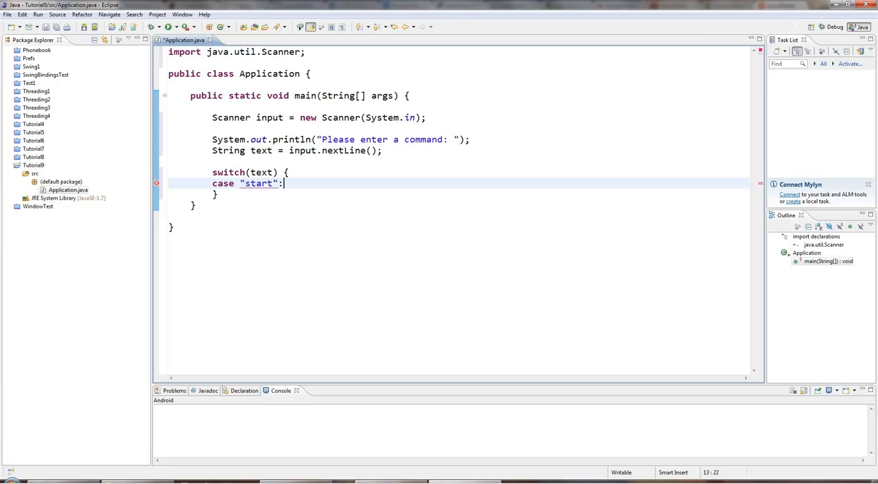
key("Return")
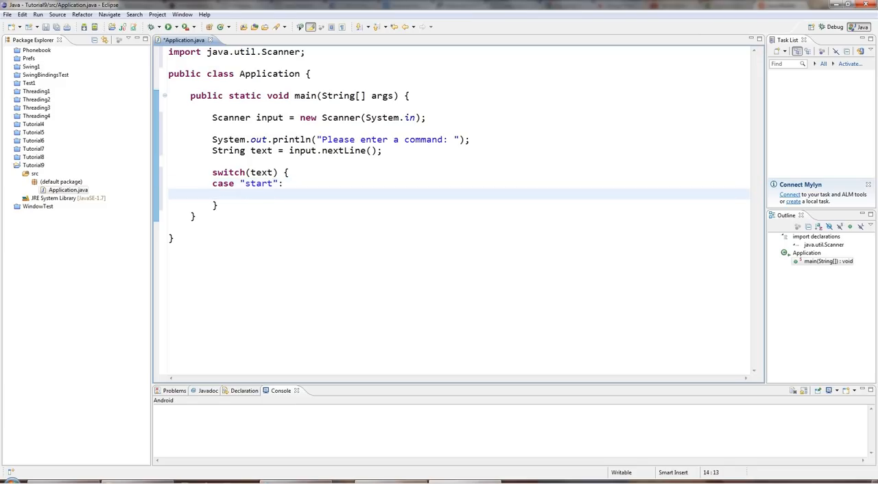
type("System.out.println();")
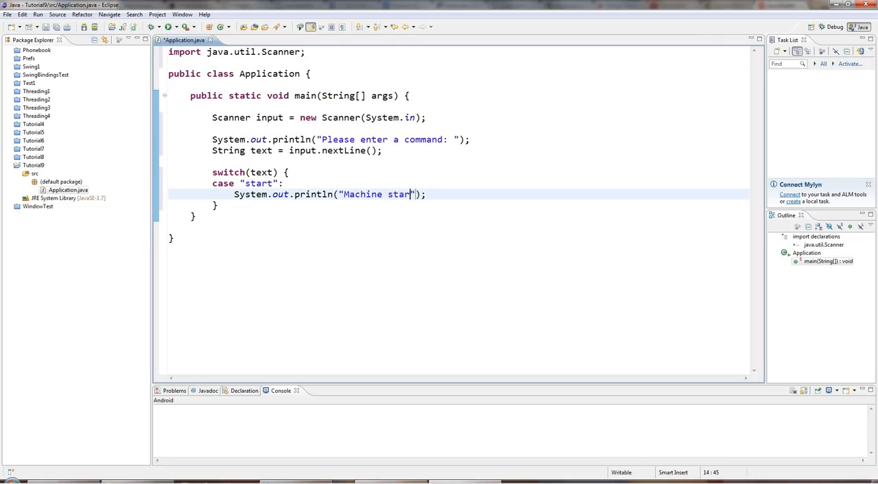
type("ted!")
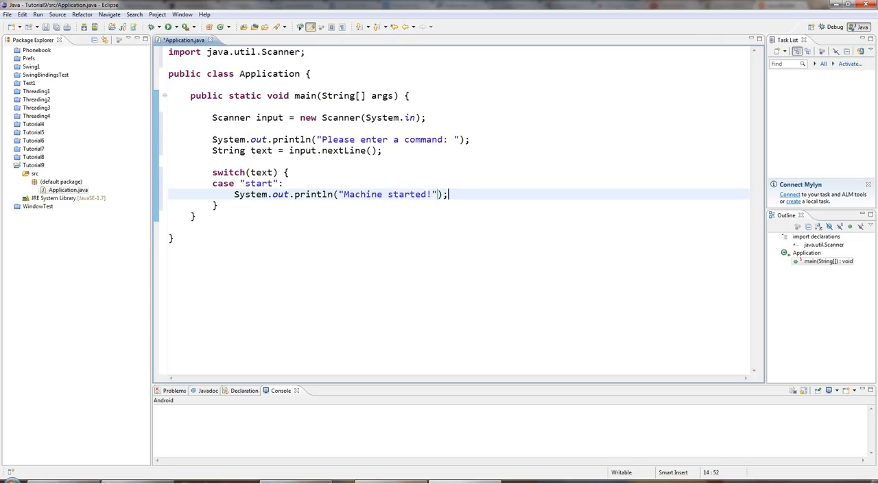
type("break;")
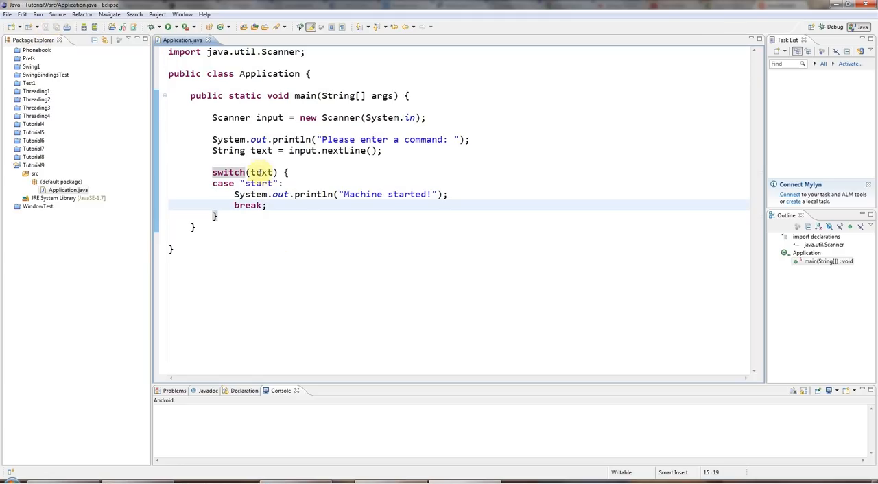
double_click(260, 173)
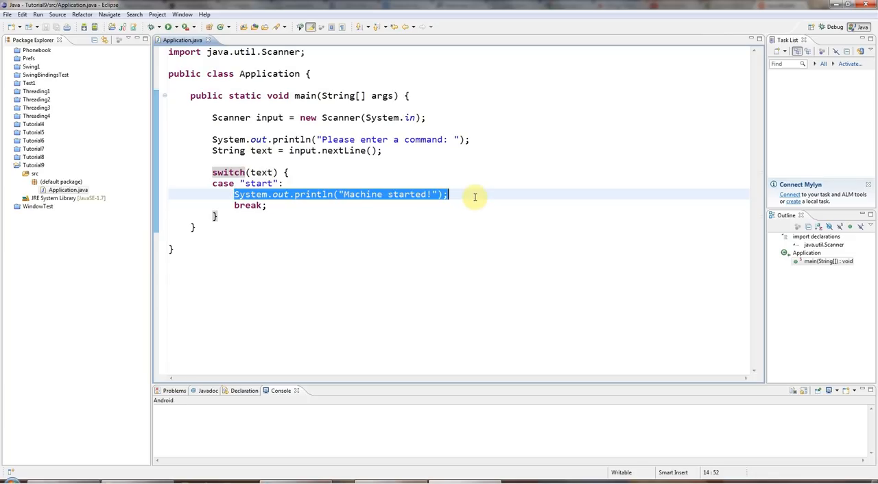
left_click(262, 183)
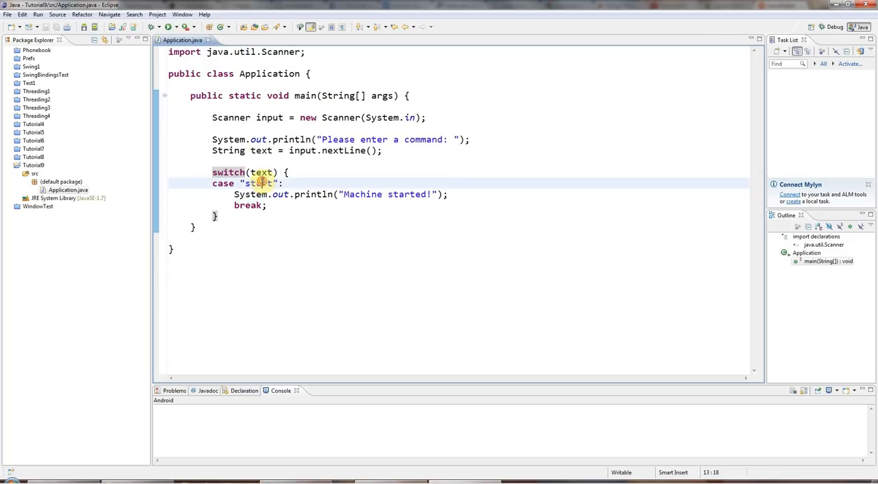
double_click(257, 183)
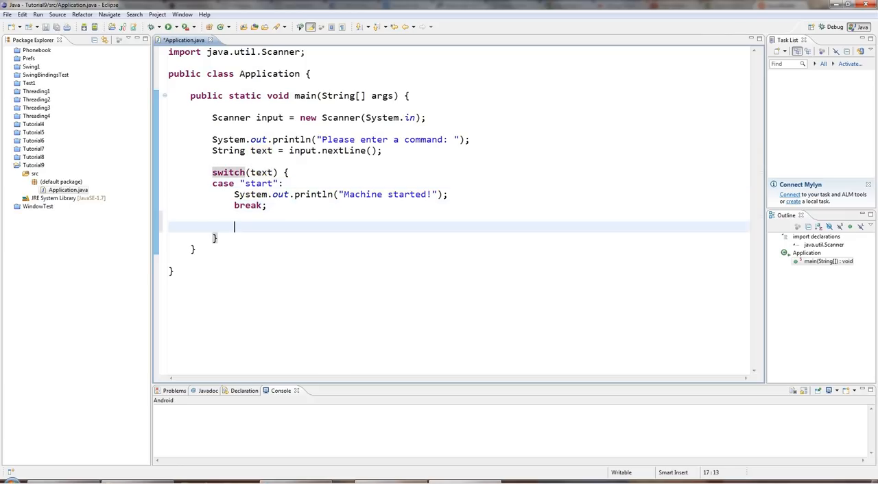
Step: Add case "stop": printing "Machine stopped." with break; and open a new line
type("case 's")
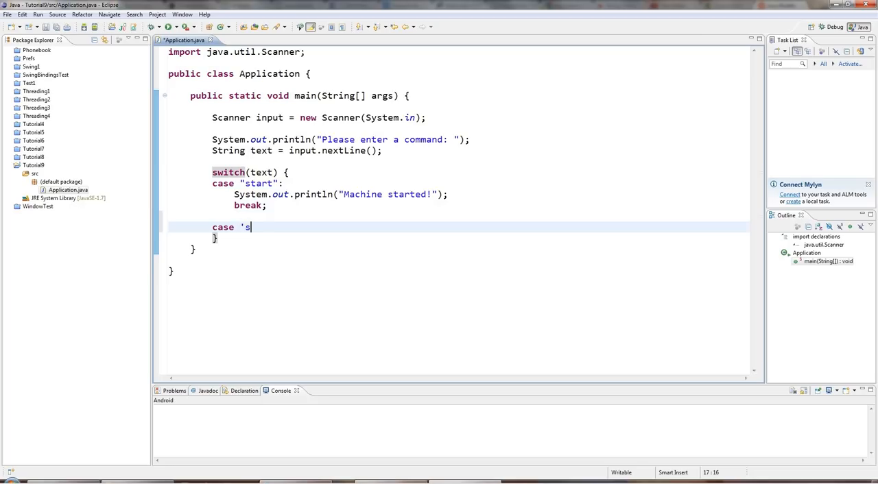
type("\"stop")
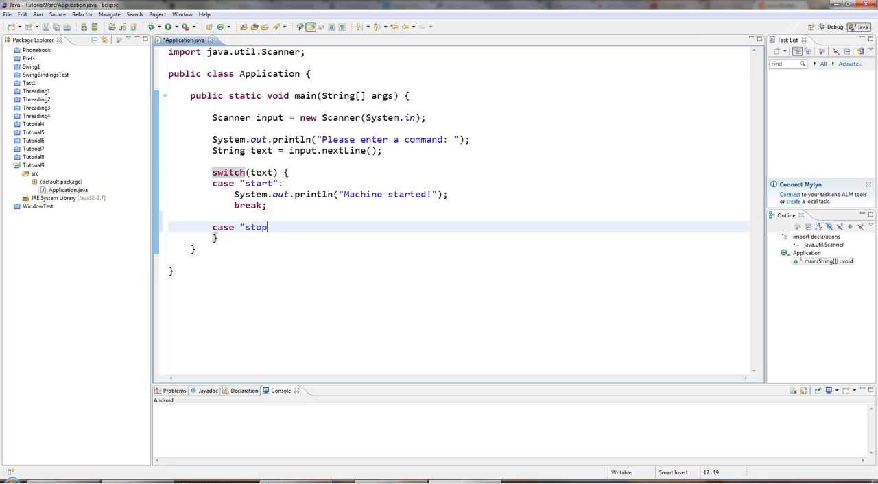
type("\":")
type("System.out.println();")
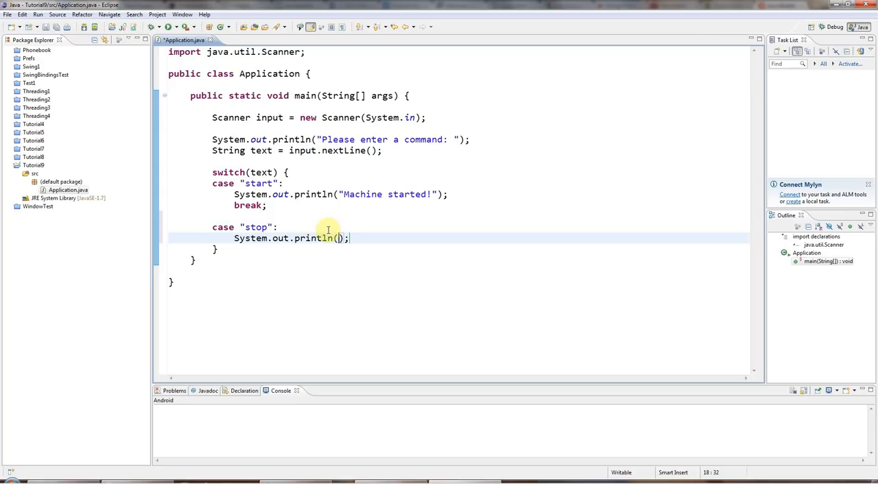
type("\"Machine\"")
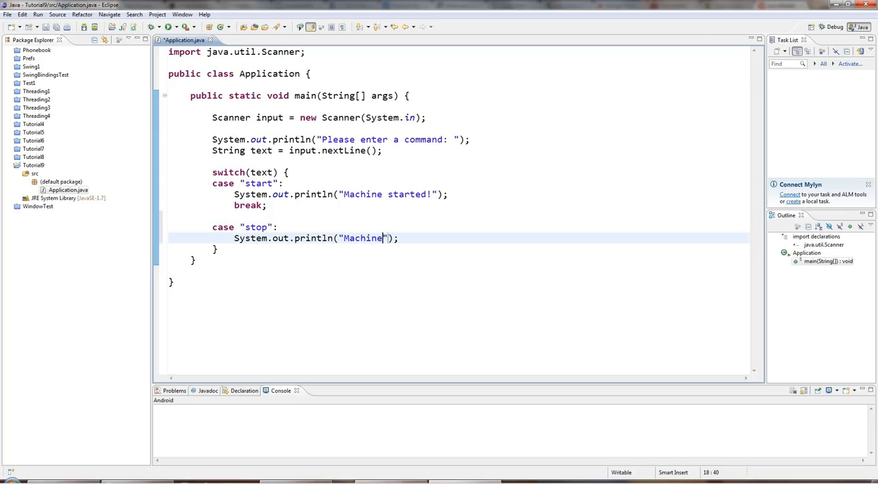
type("stopped.")
type("break;")
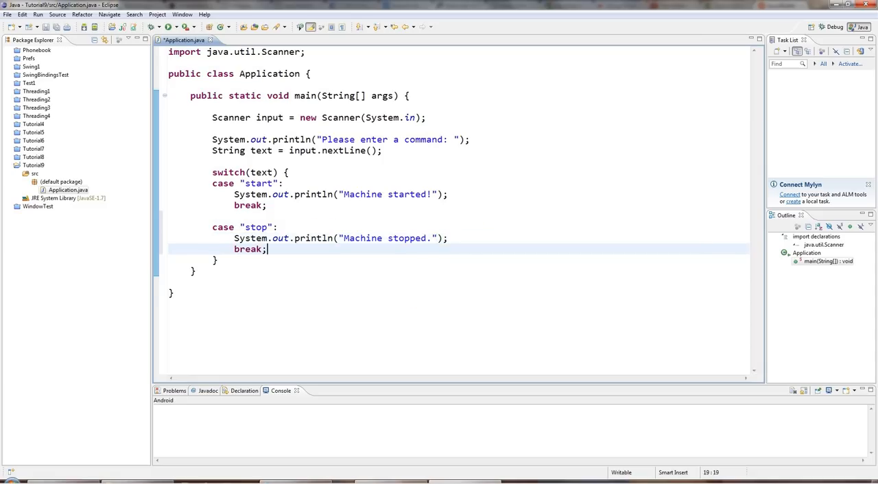
key("Enter")
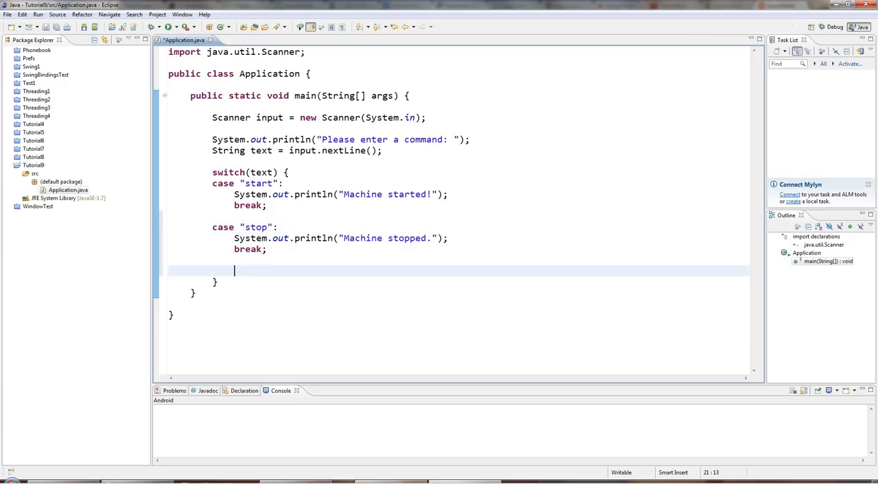
Step: Add default: printing "Command not recognized" after the stop case
type("defa")
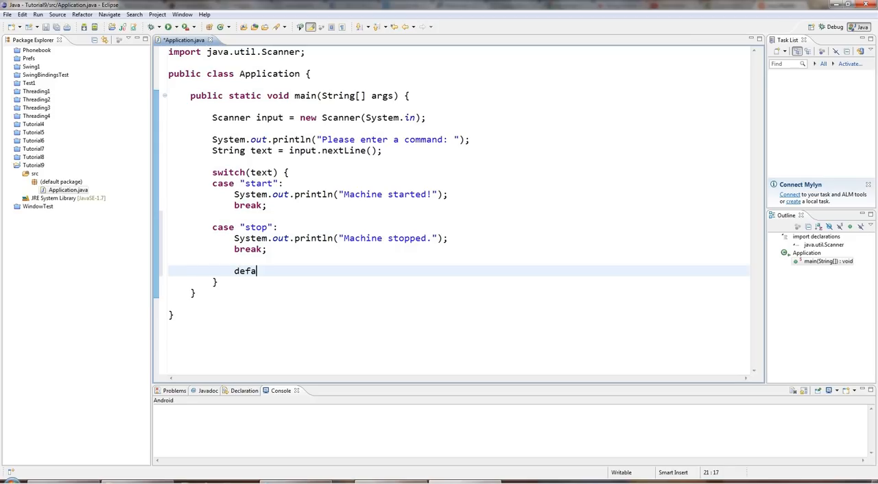
type("ult:")
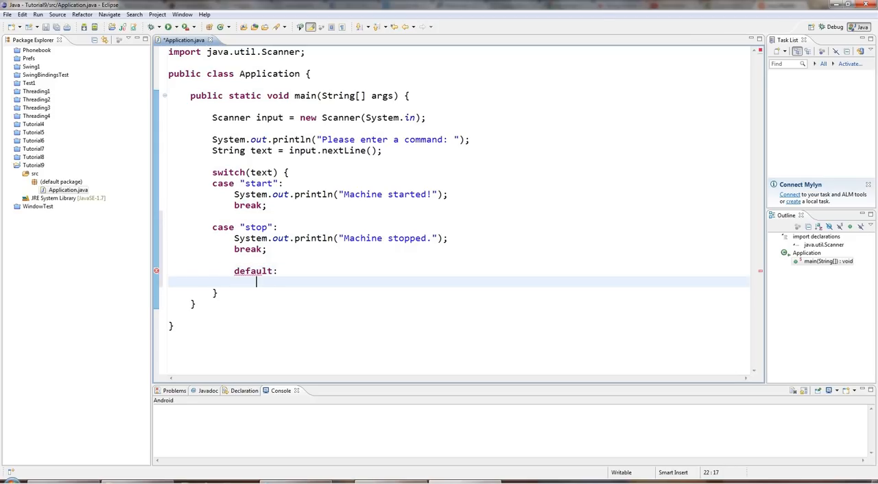
type("System.out.println();")
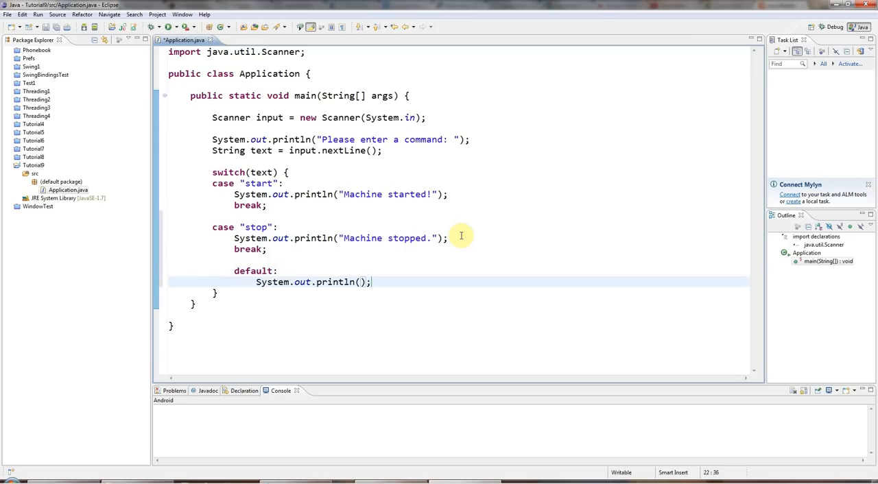
type("\"\"")
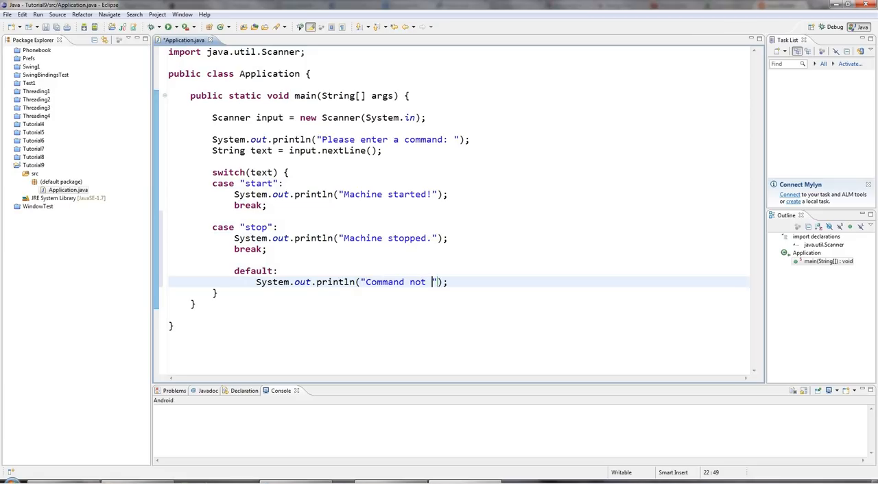
type("recogn")
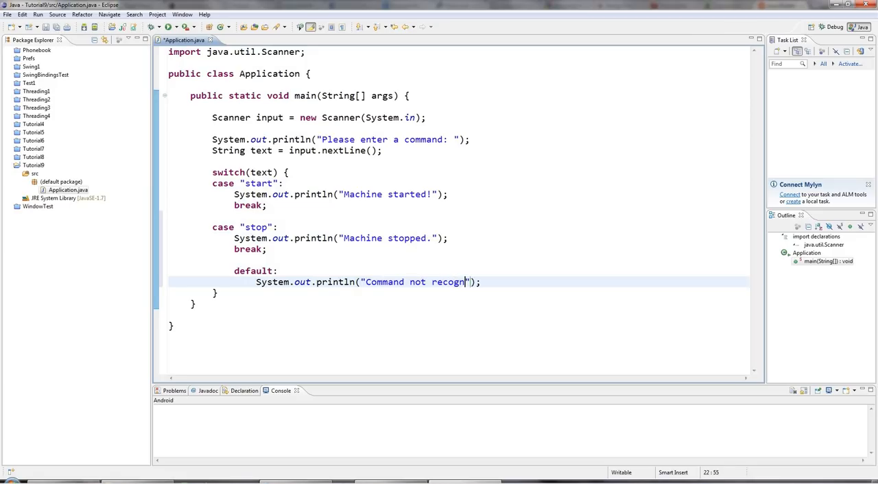
type("ized")
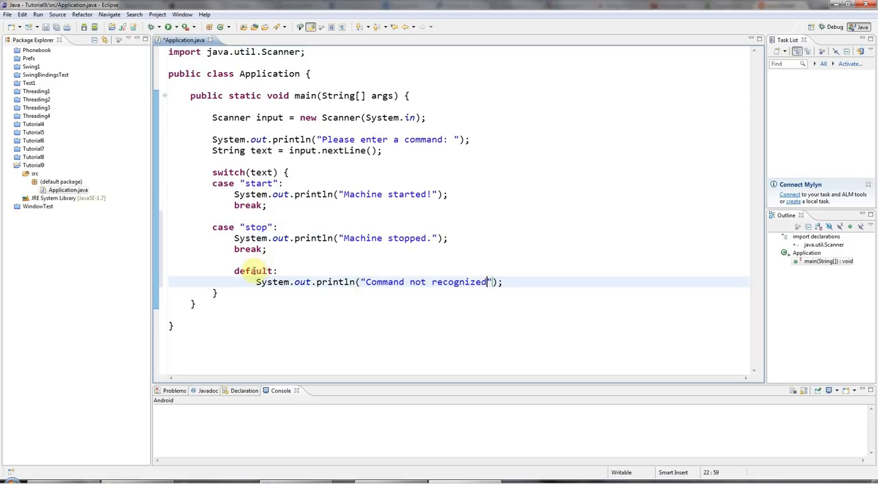
double_click(253, 271)
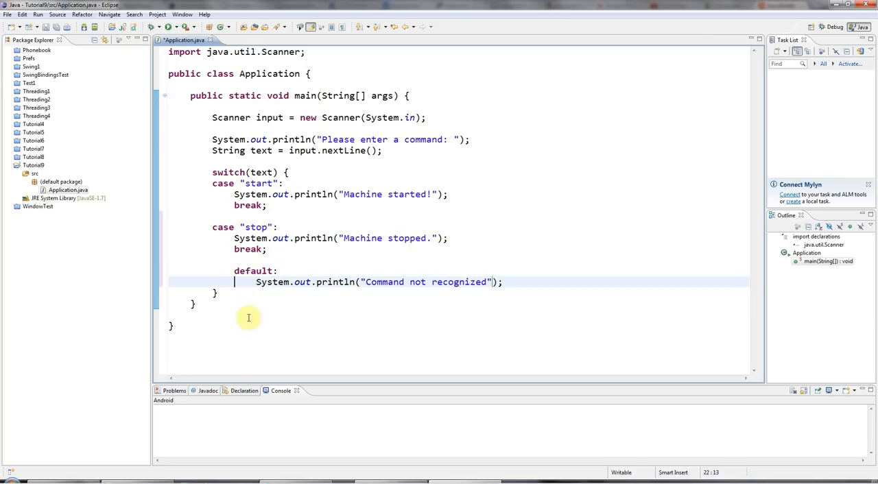
mouse_move(273, 301)
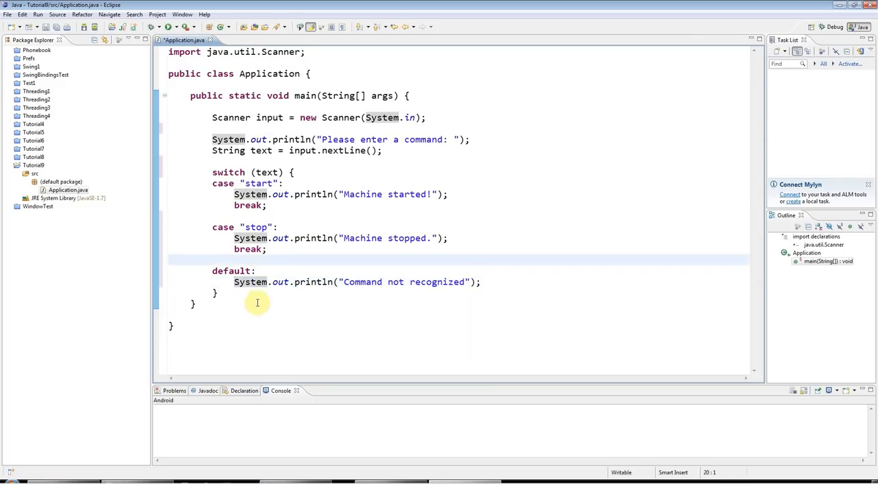
Step: Place the cursor at the end of the reformatted switch block
left_click(321, 293)
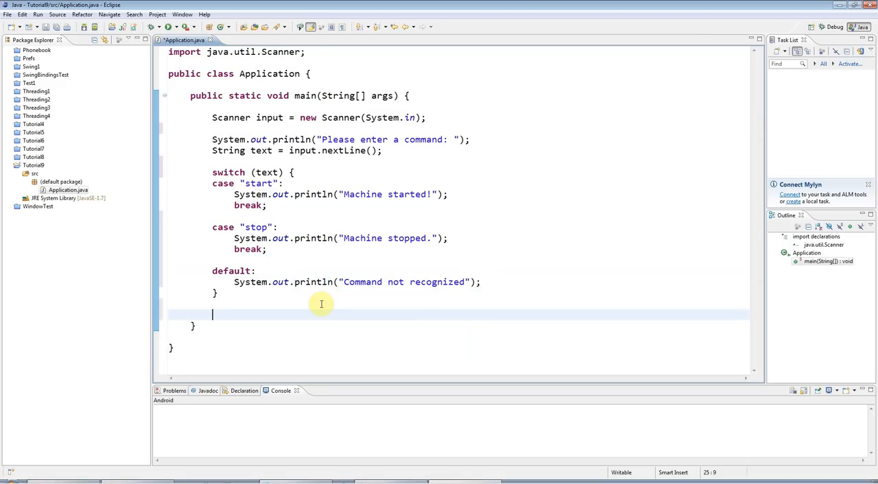
mouse_move(787, 437)
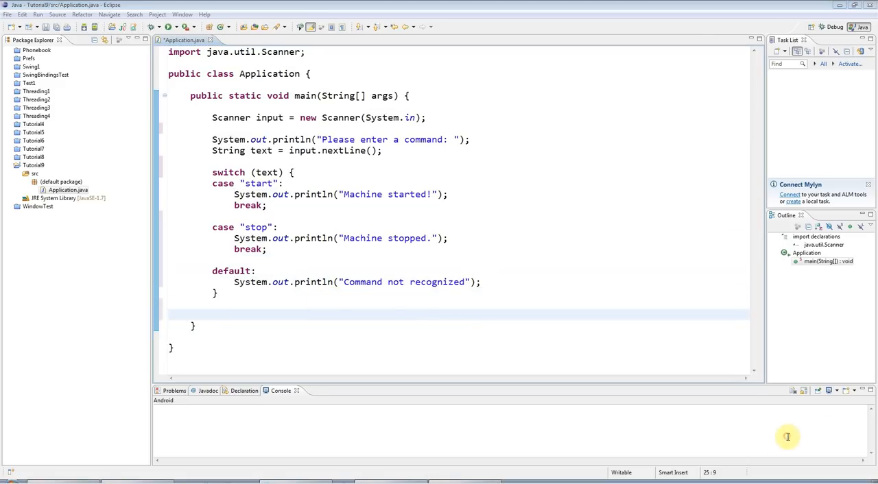
mouse_move(295, 256)
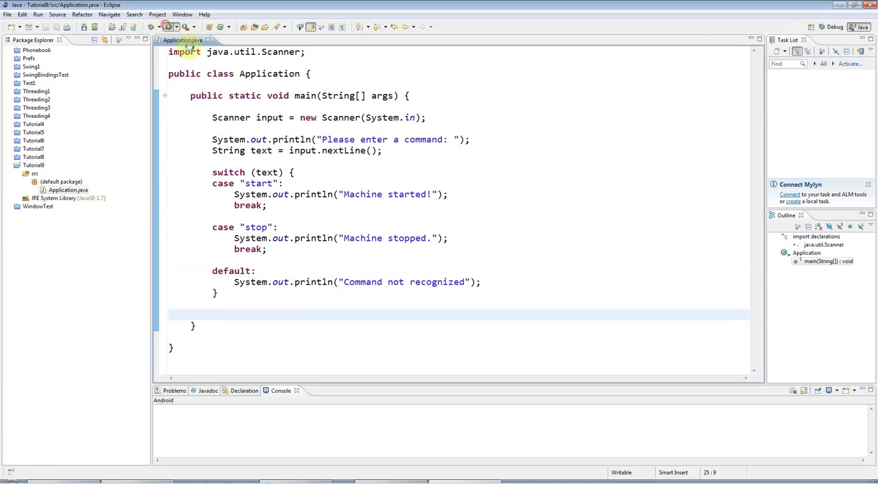
Step: Run Application and focus the console showing "Please enter a command:"
left_click(151, 26)
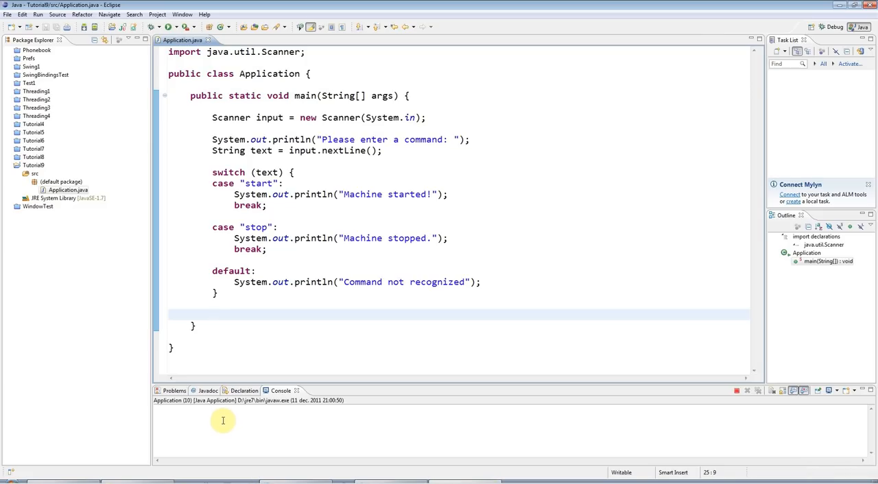
mouse_move(210, 412)
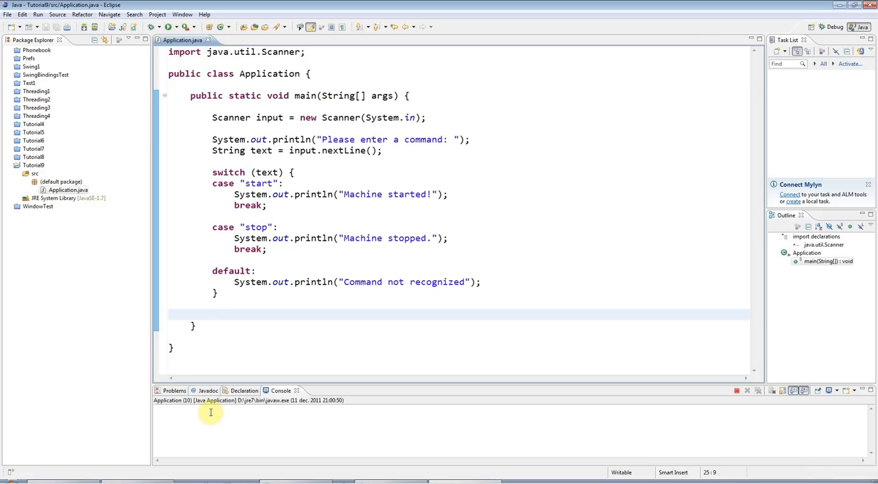
left_click(169, 27)
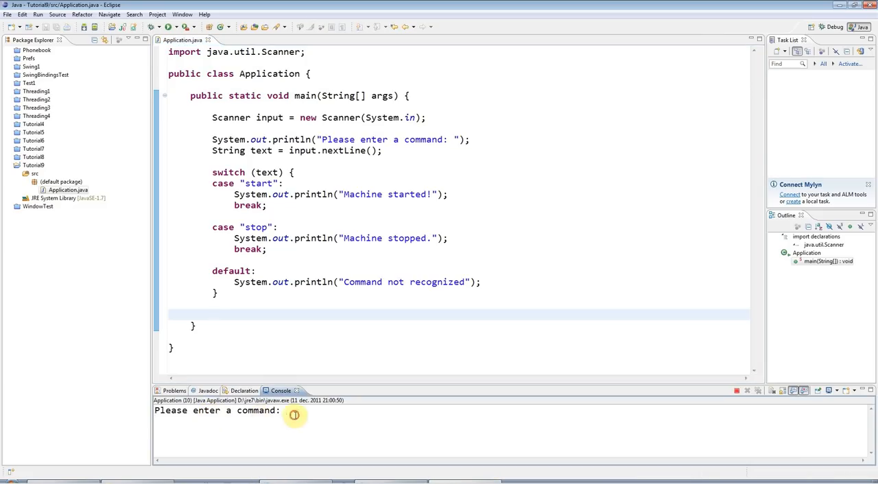
mouse_move(309, 417)
type("jlj;ljl;j")
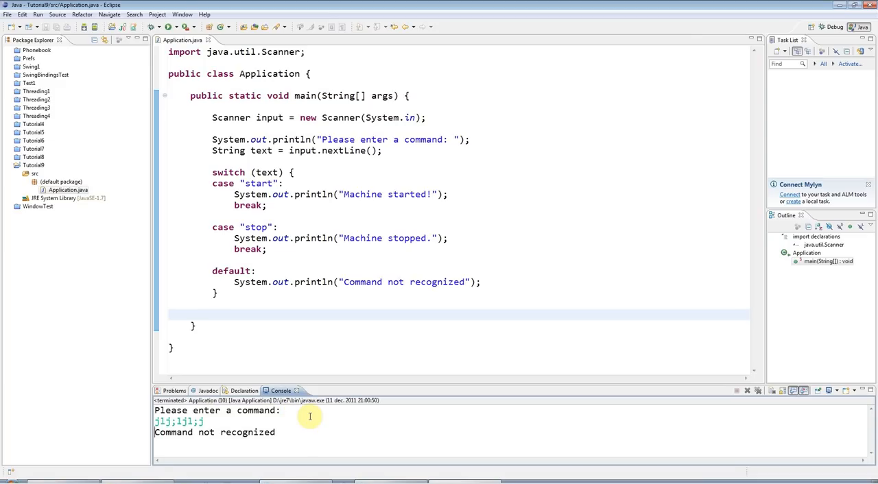
mouse_move(218, 291)
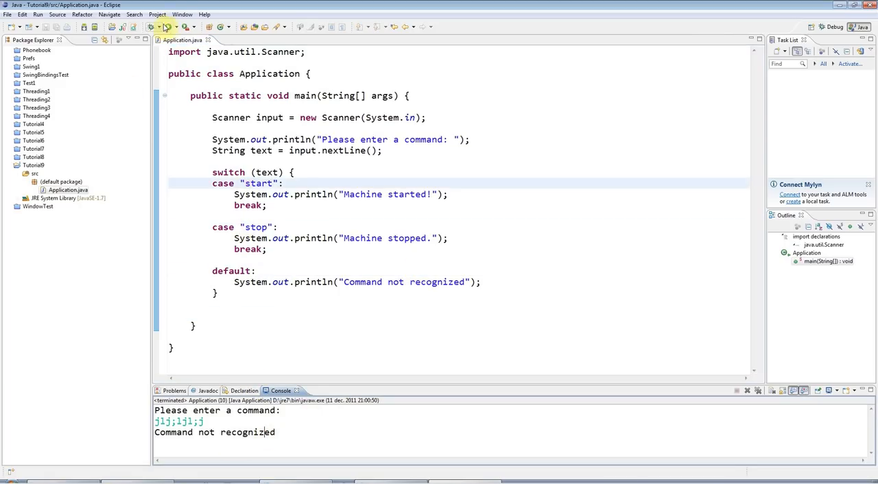
Step: Rerun the program twice to test the start and stop commands
left_click(170, 26)
type("start")
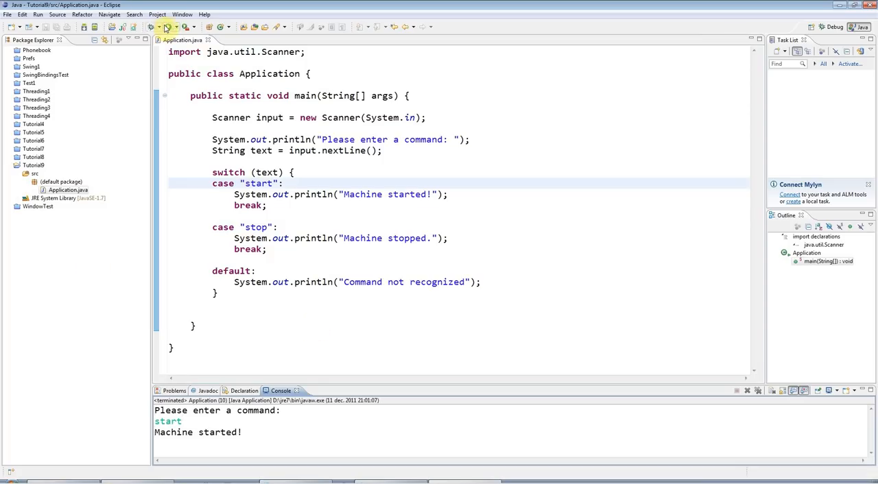
left_click(150, 27)
type("stop")
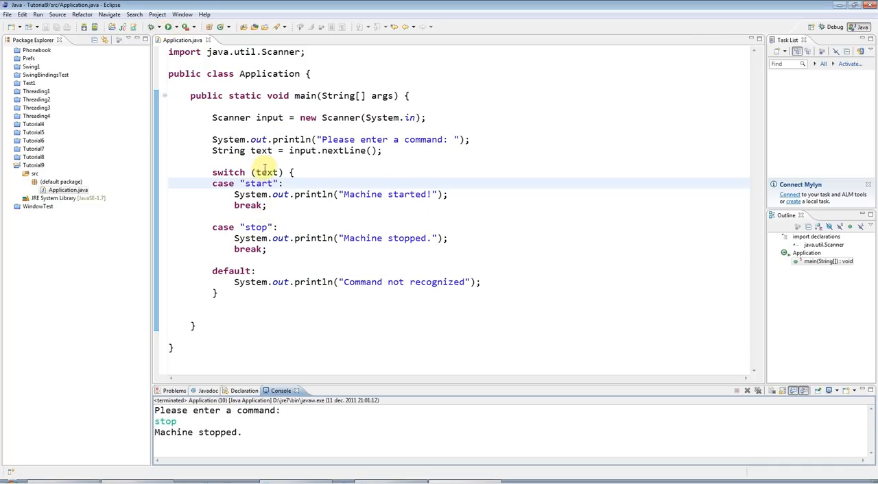
double_click(266, 172)
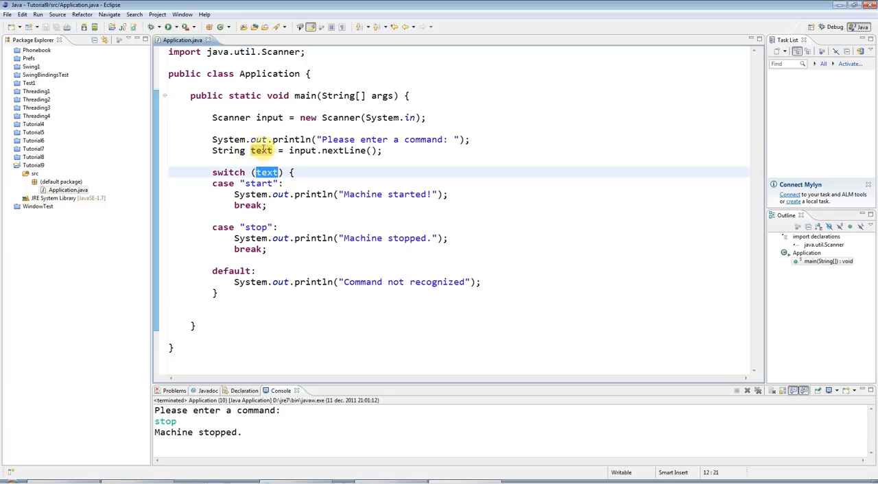
double_click(228, 151)
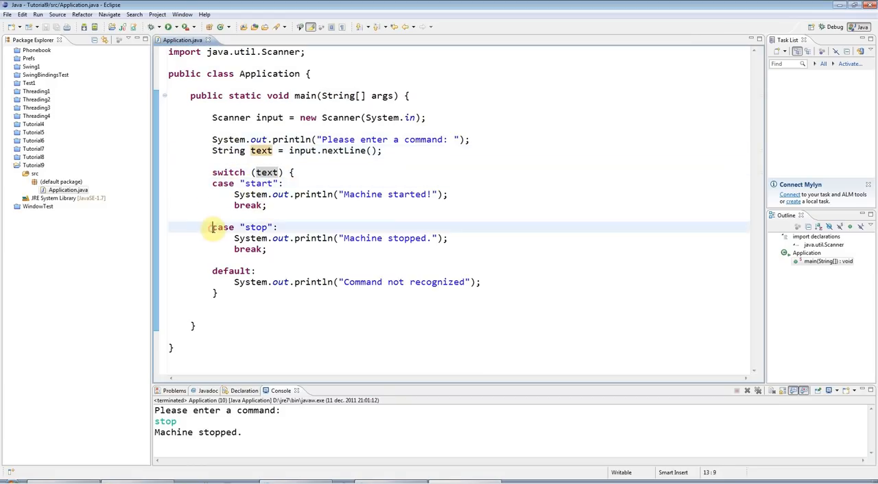
left_click_drag(212, 228, 267, 249)
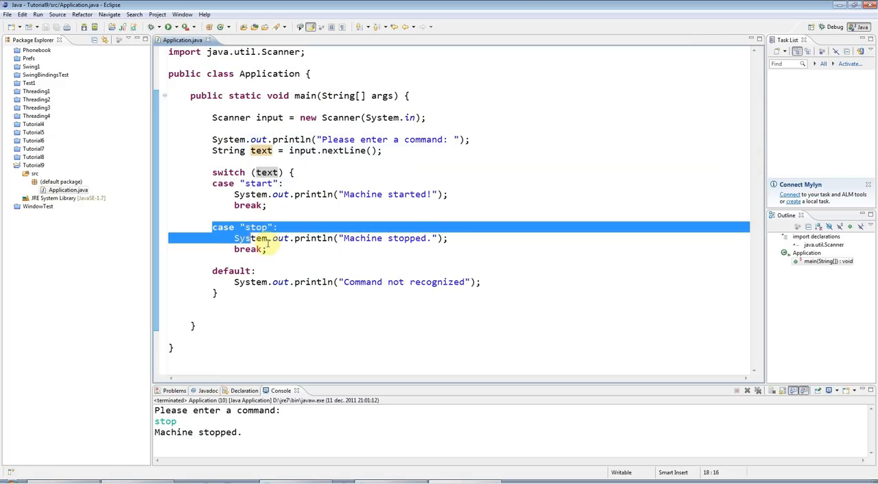
left_click(279, 260)
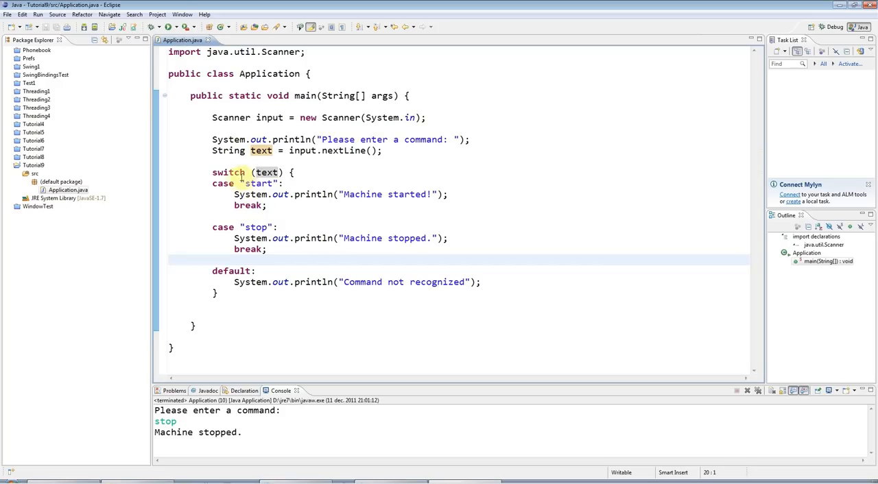
double_click(259, 183)
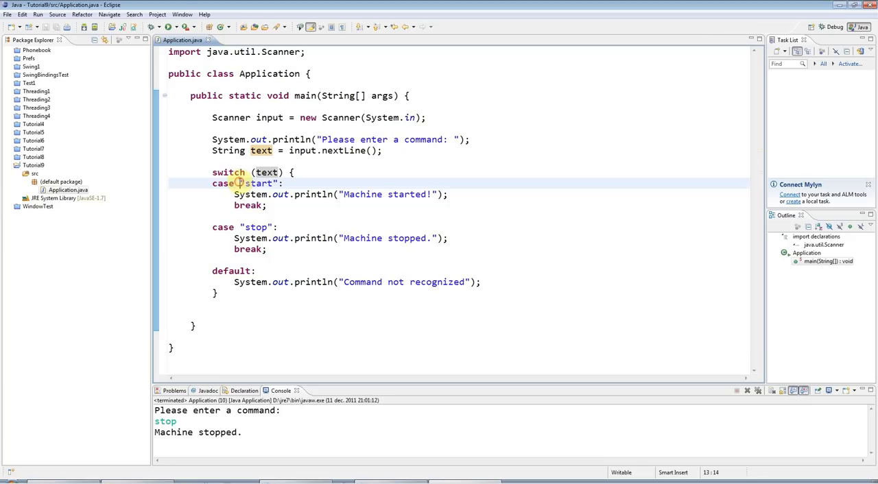
double_click(258, 183)
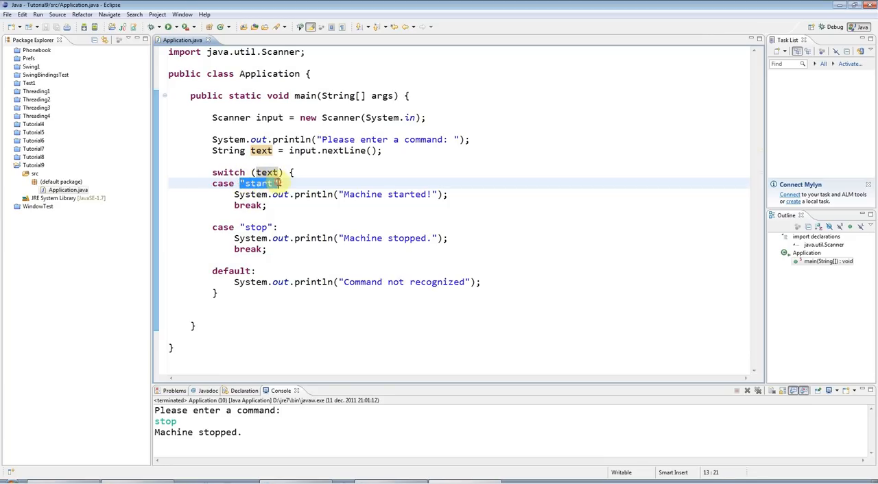
double_click(256, 227)
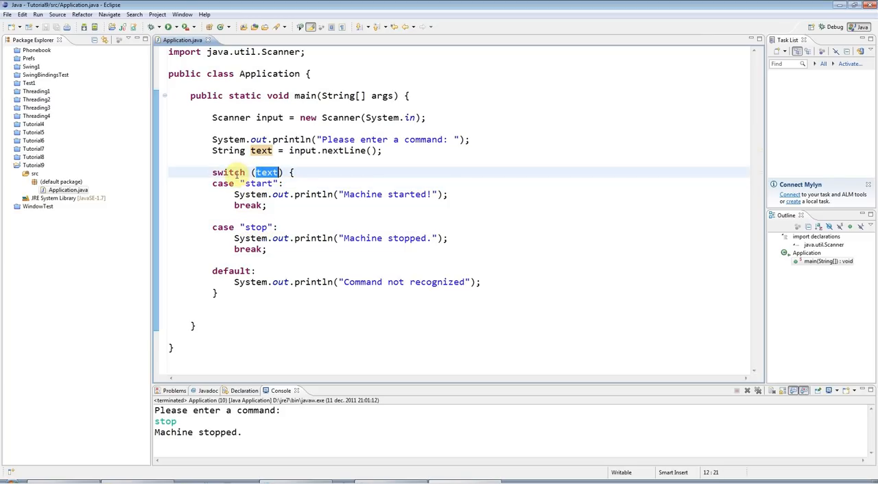
double_click(259, 183)
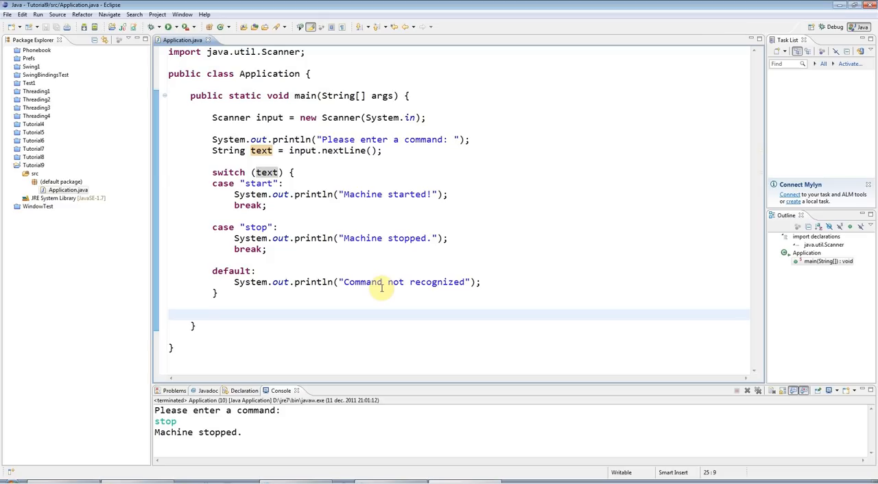
left_click(212, 314)
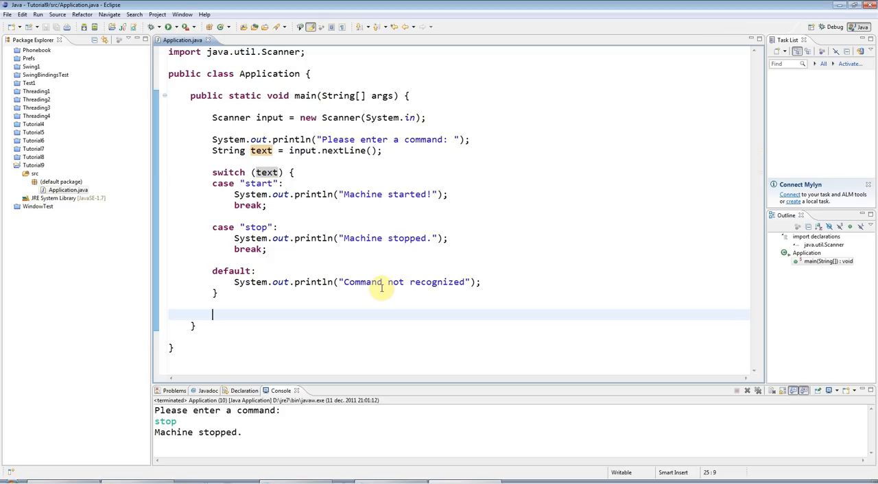